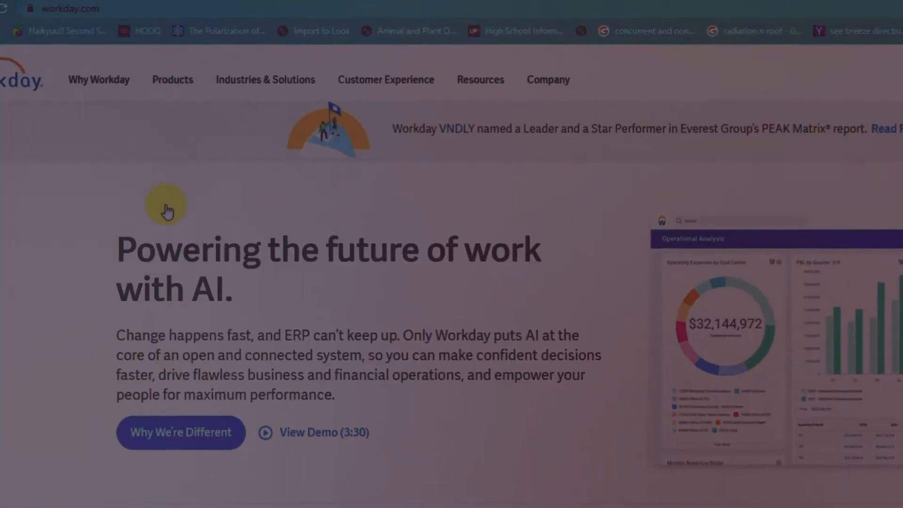
# Read down through the Workday home page's main sections
pyautogui.scroll(-3)
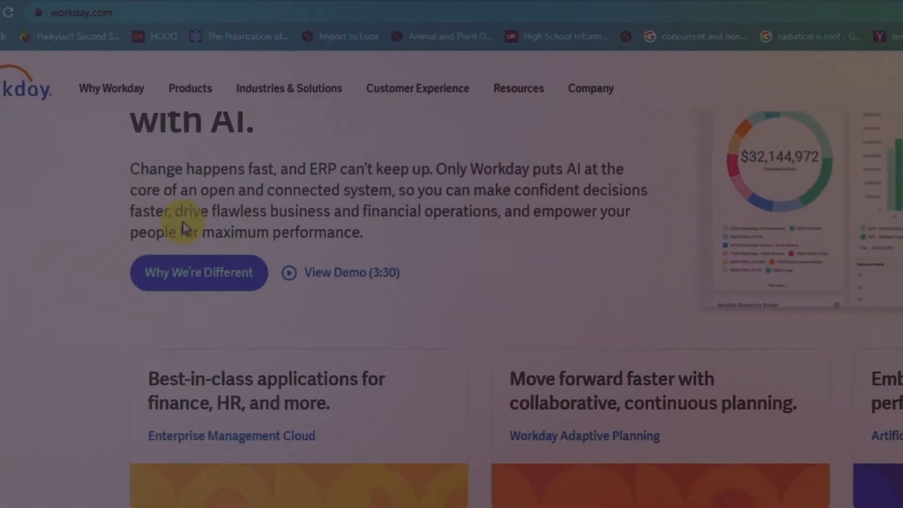
pyautogui.scroll(-3)
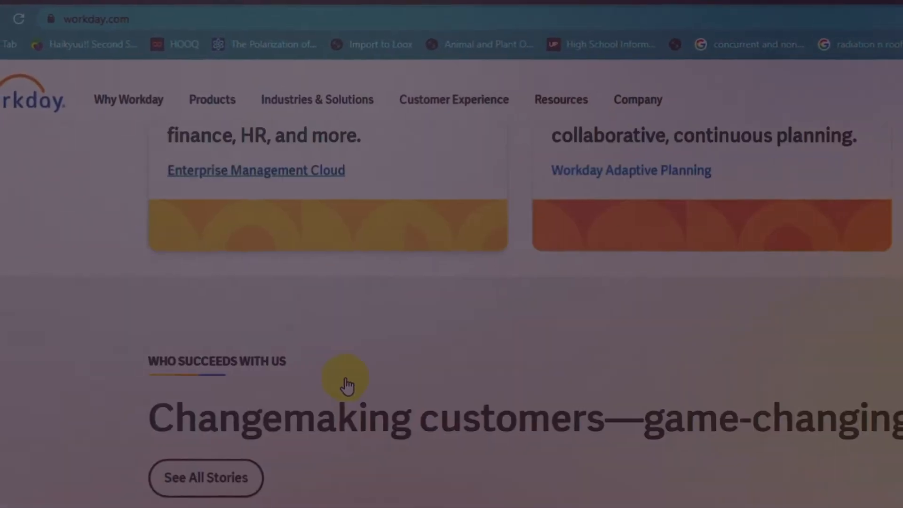
pyautogui.scroll(3)
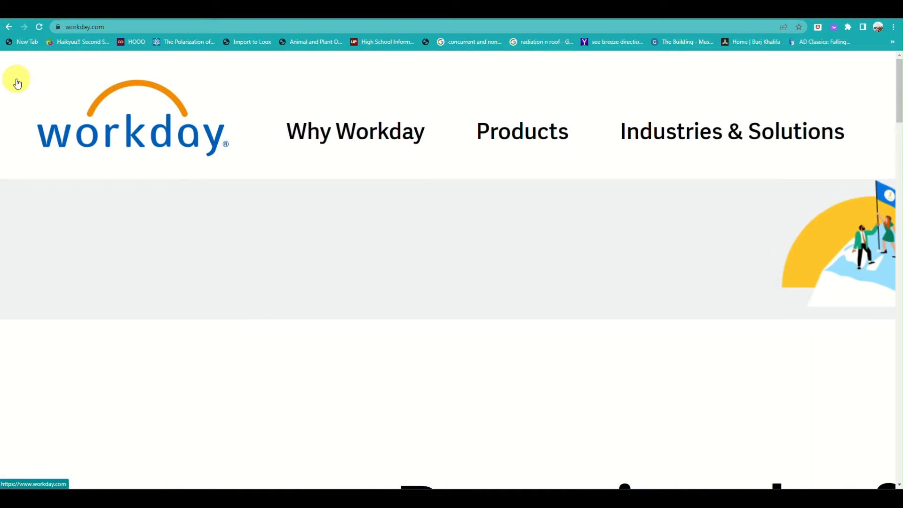
pyautogui.moveTo(149, 161)
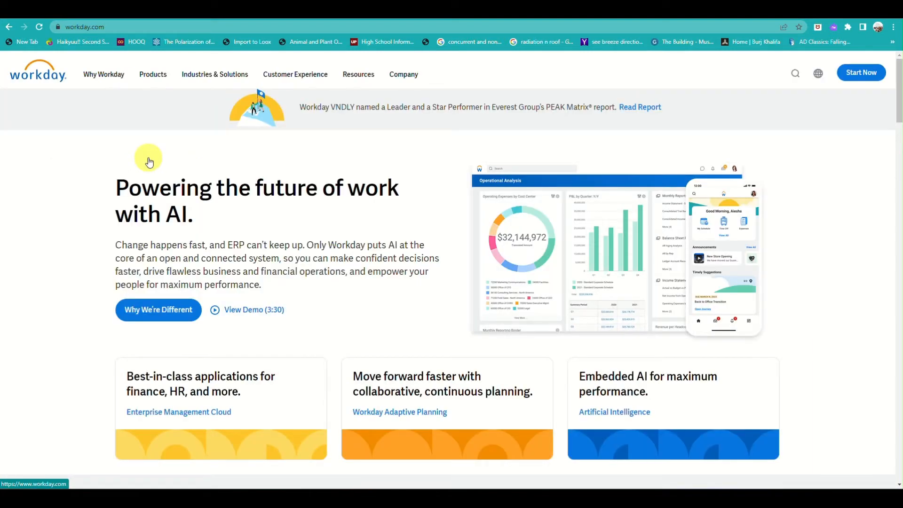
pyautogui.scroll(-3)
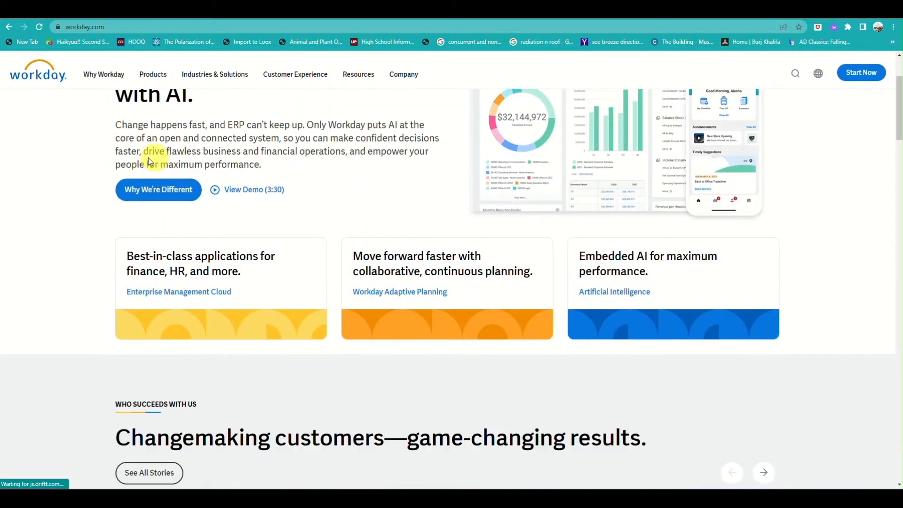
pyautogui.scroll(-3)
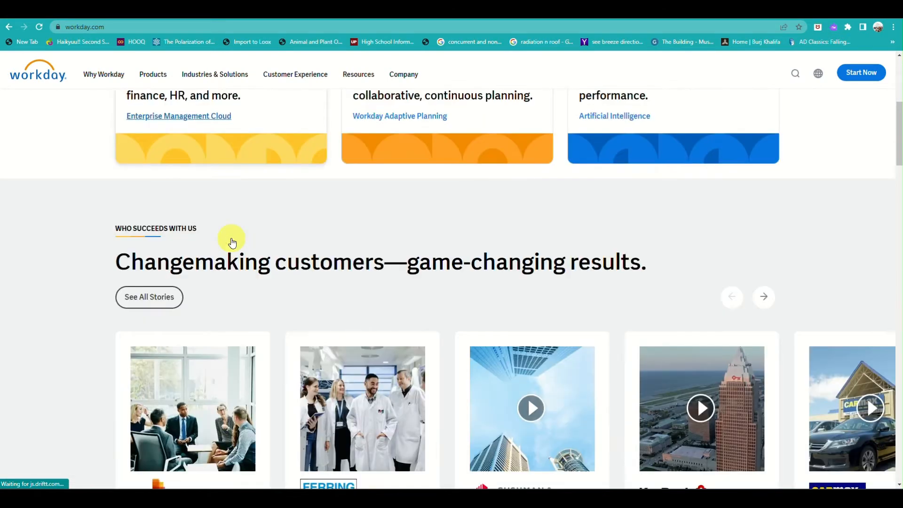
pyautogui.scroll(-3)
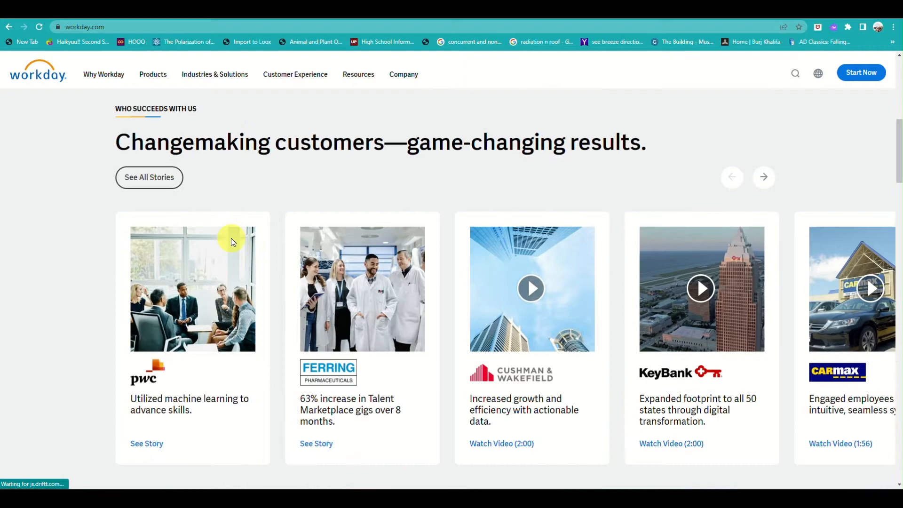
pyautogui.scroll(3)
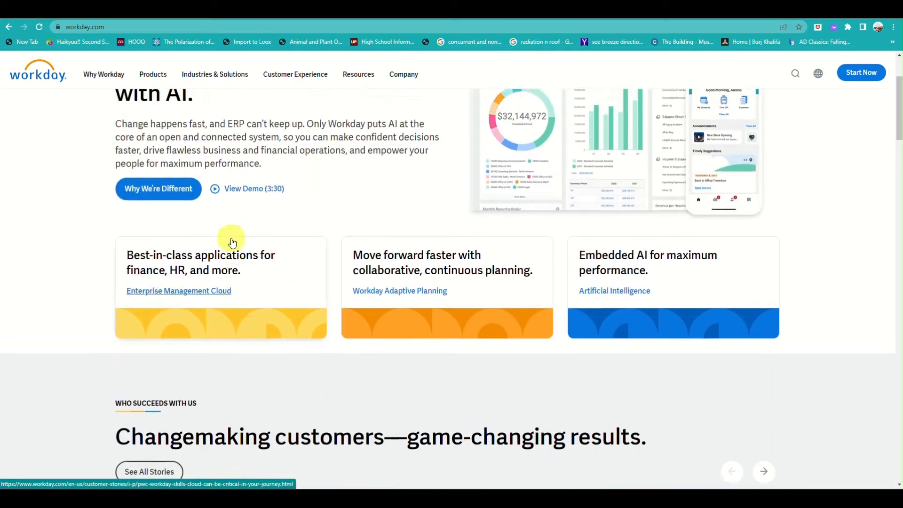
pyautogui.scroll(3)
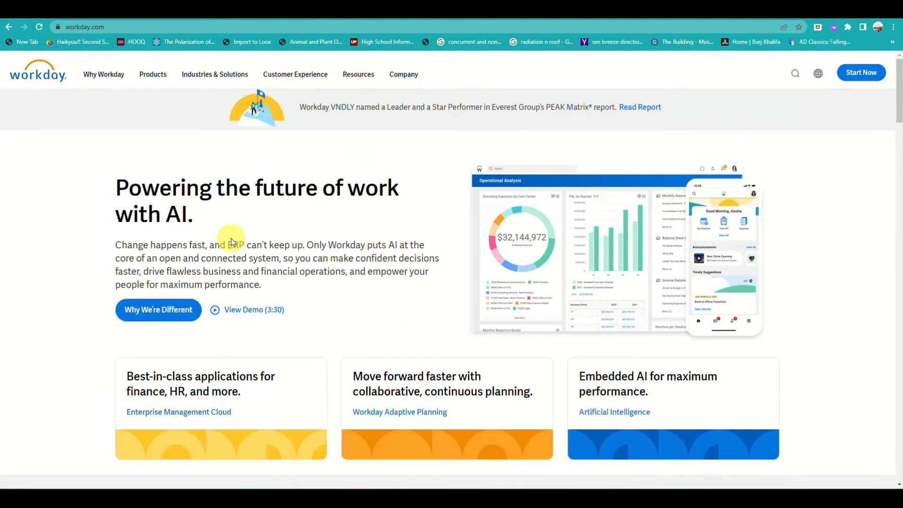
pyautogui.scroll(-3)
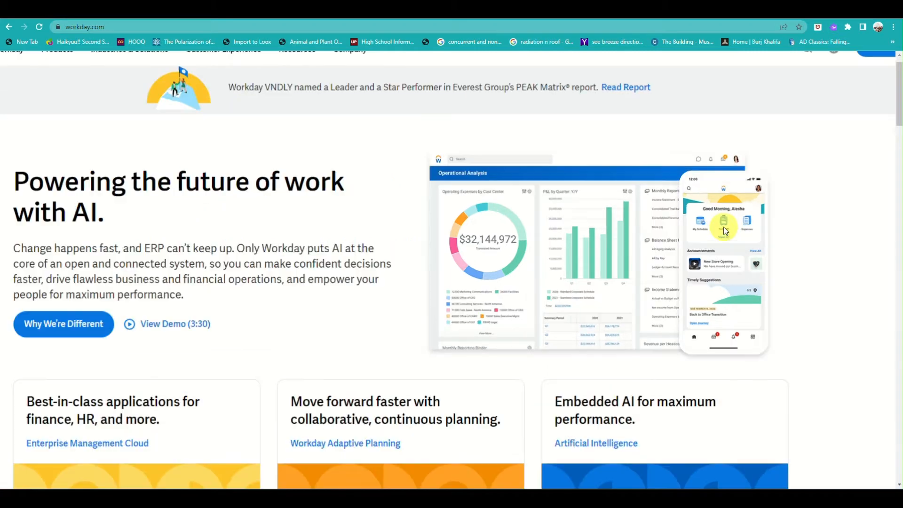
pyautogui.scroll(3)
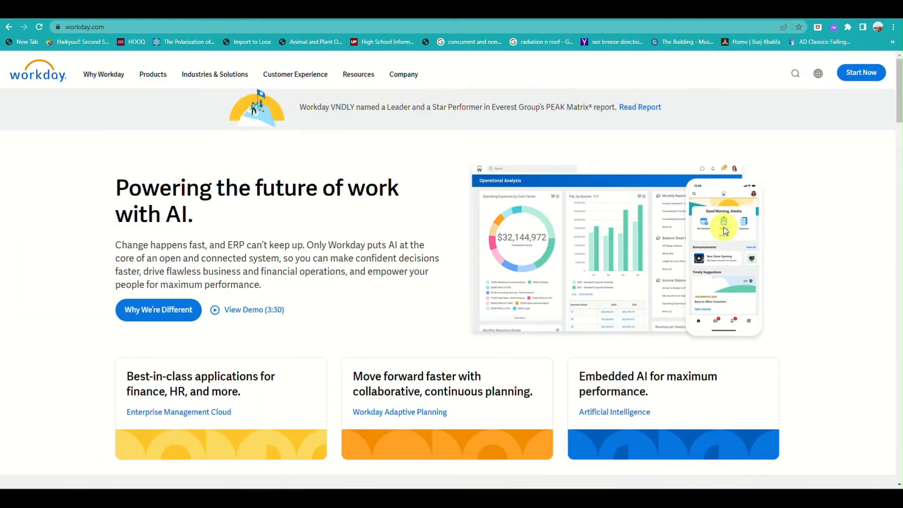
pyautogui.scroll(-3)
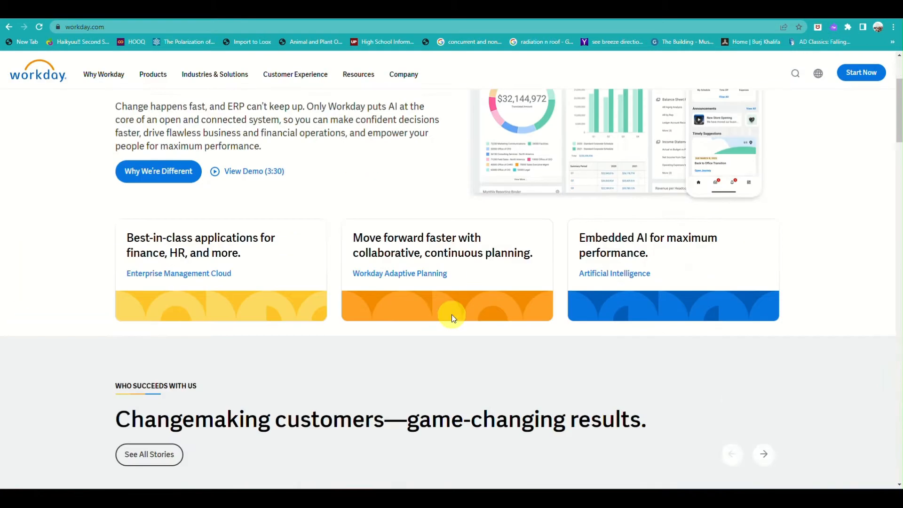
pyautogui.scroll(-3)
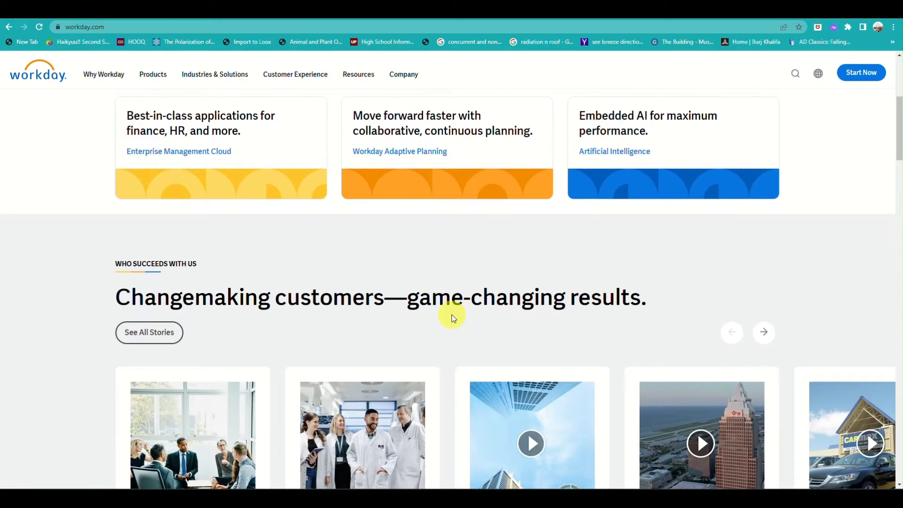
pyautogui.scroll(-3)
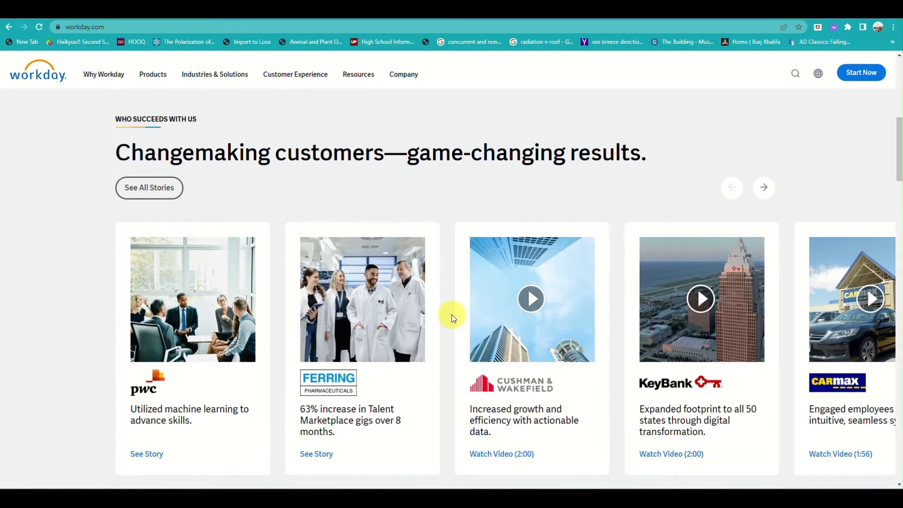
pyautogui.scroll(3)
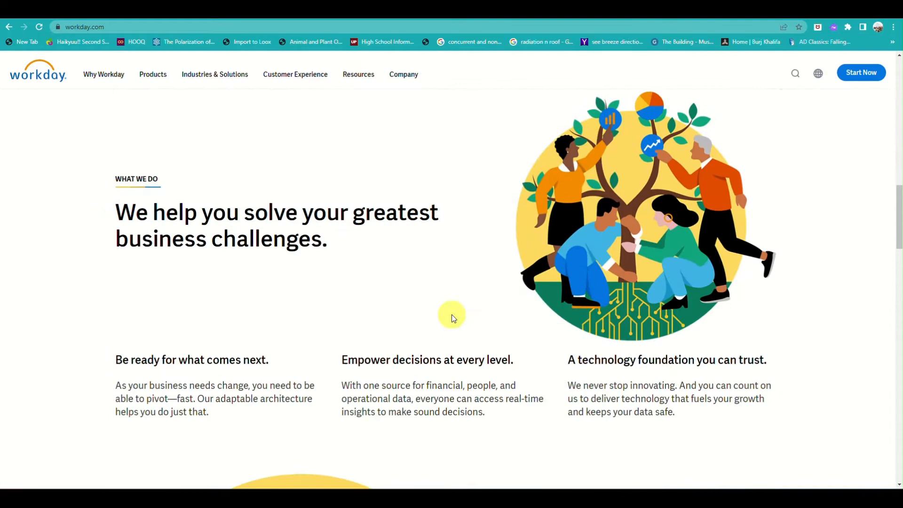
pyautogui.scroll(-3)
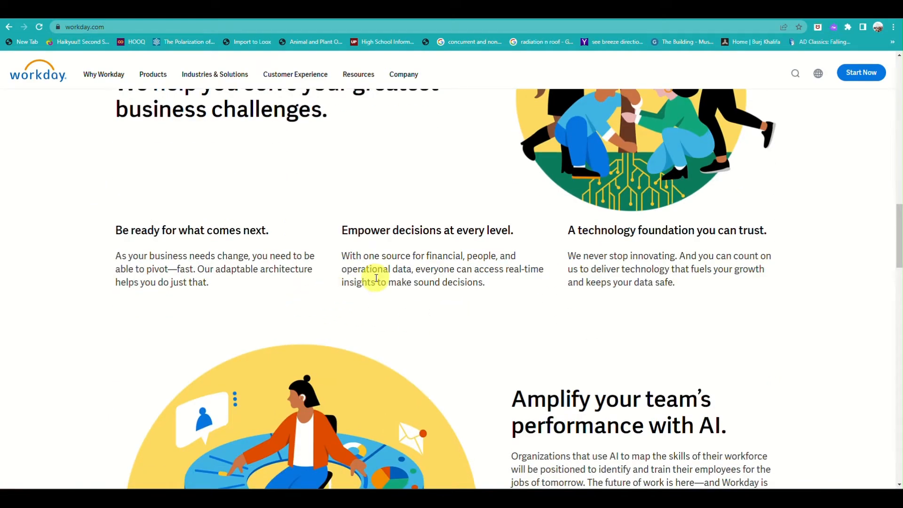
# Reach the home page footer, return to the top and show the Why Workday menu
pyautogui.scroll(-3)
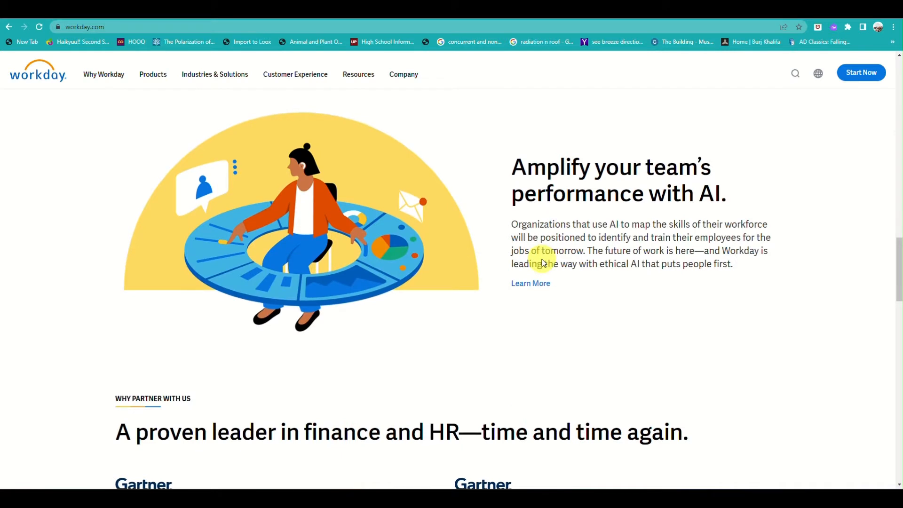
pyautogui.scroll(-3)
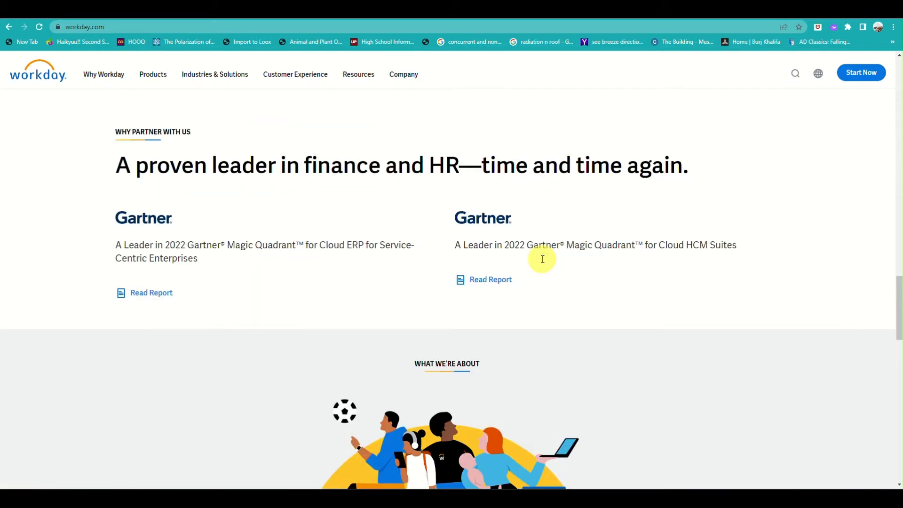
pyautogui.scroll(-3)
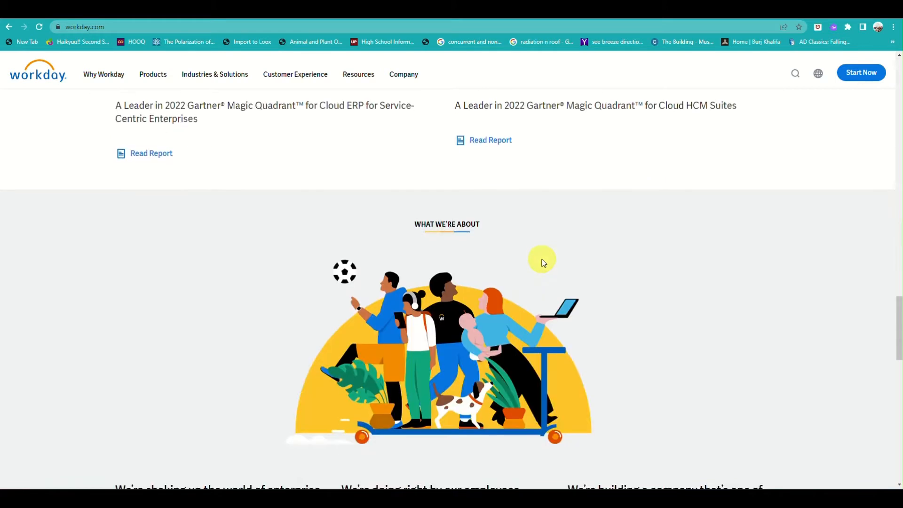
pyautogui.scroll(-3)
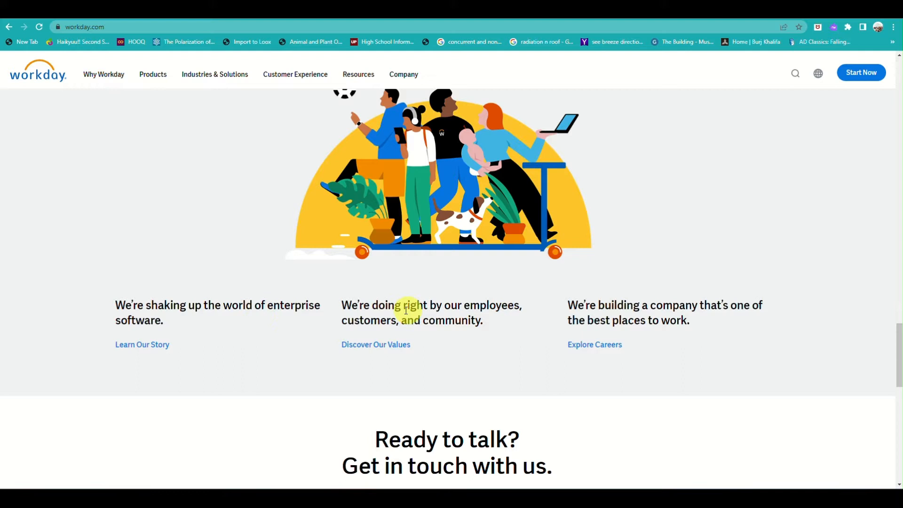
pyautogui.moveTo(611, 291)
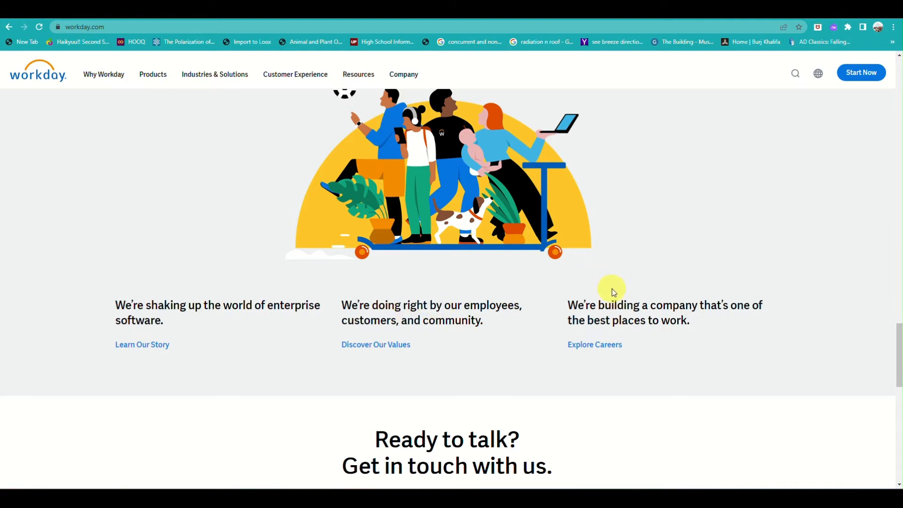
pyautogui.scroll(-3)
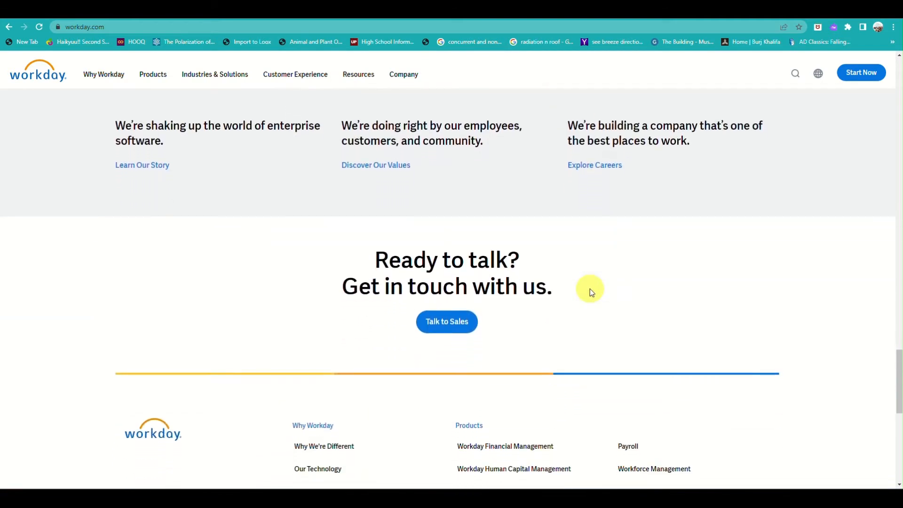
pyautogui.scroll(3)
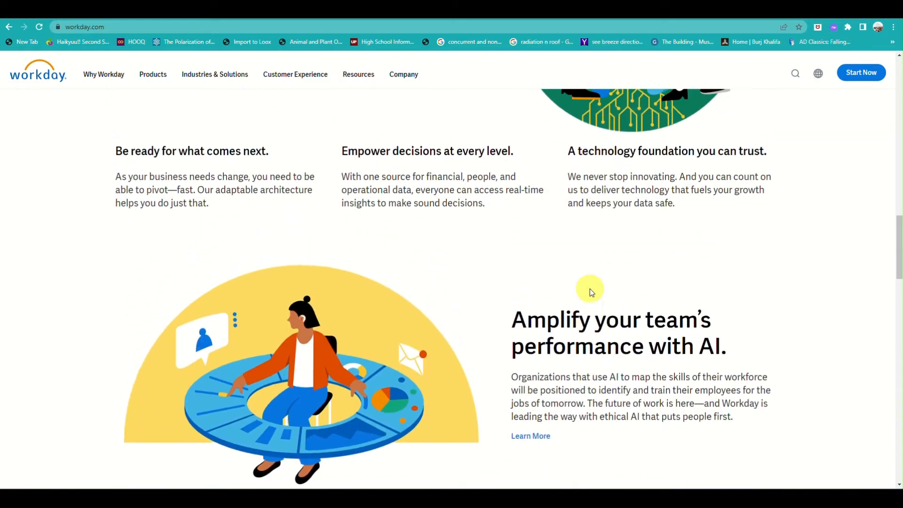
pyautogui.scroll(3)
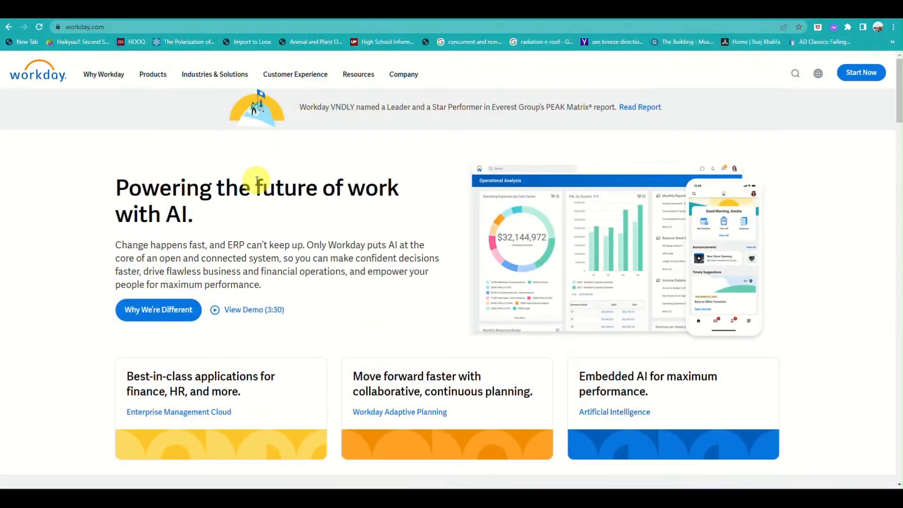
pyautogui.click(103, 73)
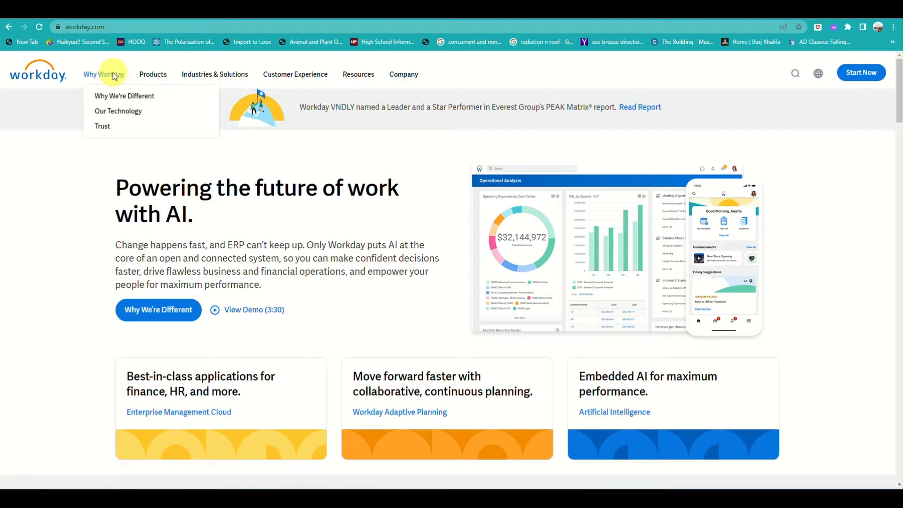
pyautogui.click(124, 96)
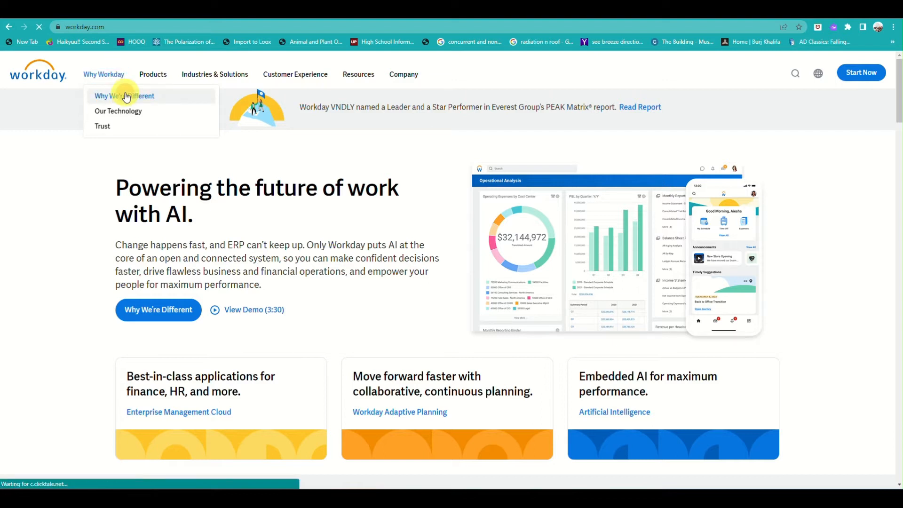
pyautogui.click(124, 96)
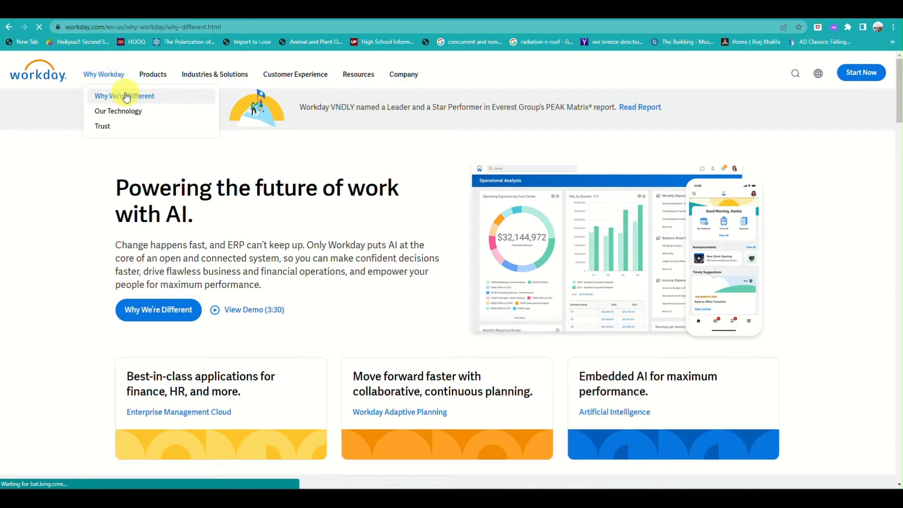
pyautogui.click(125, 96)
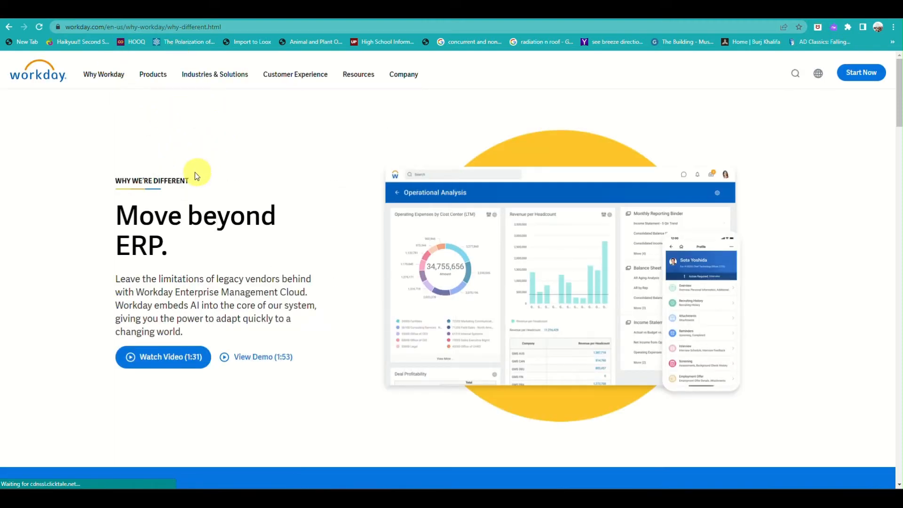
pyautogui.moveTo(241, 253)
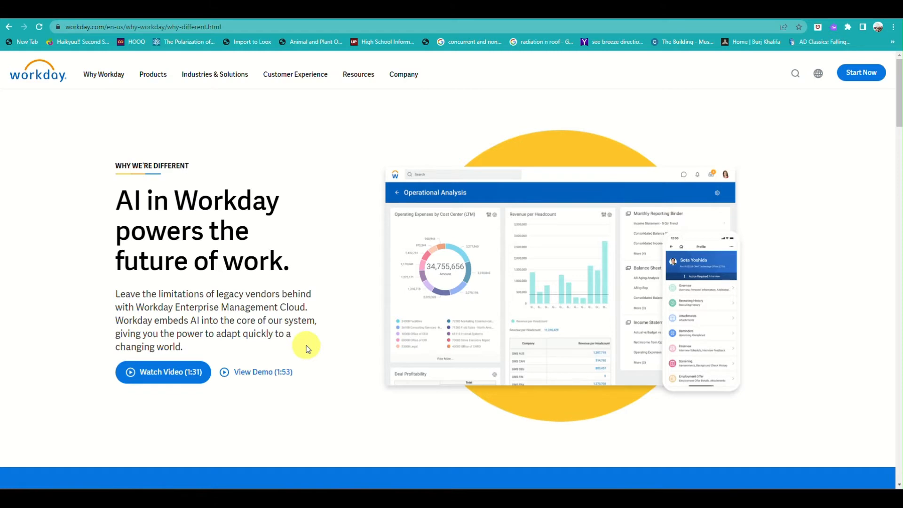
pyautogui.scroll(-3)
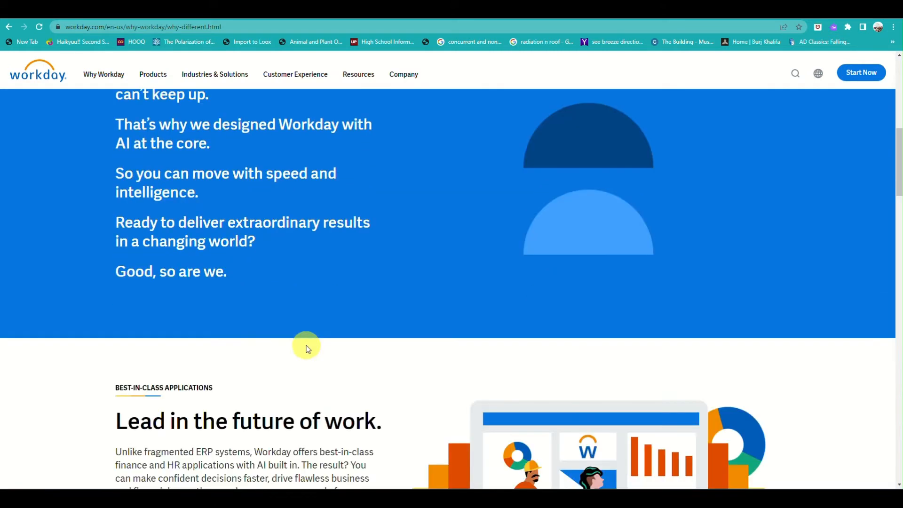
pyautogui.scroll(-3)
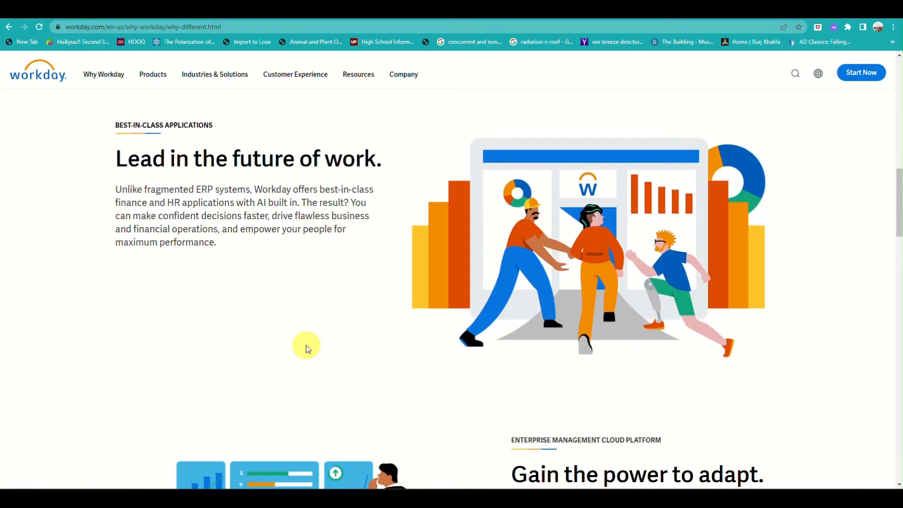
pyautogui.scroll(-3)
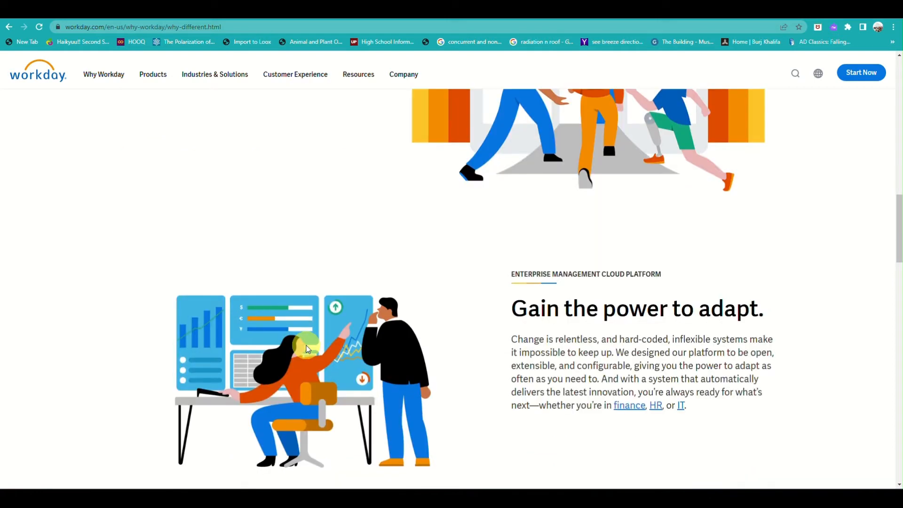
pyautogui.scroll(-3)
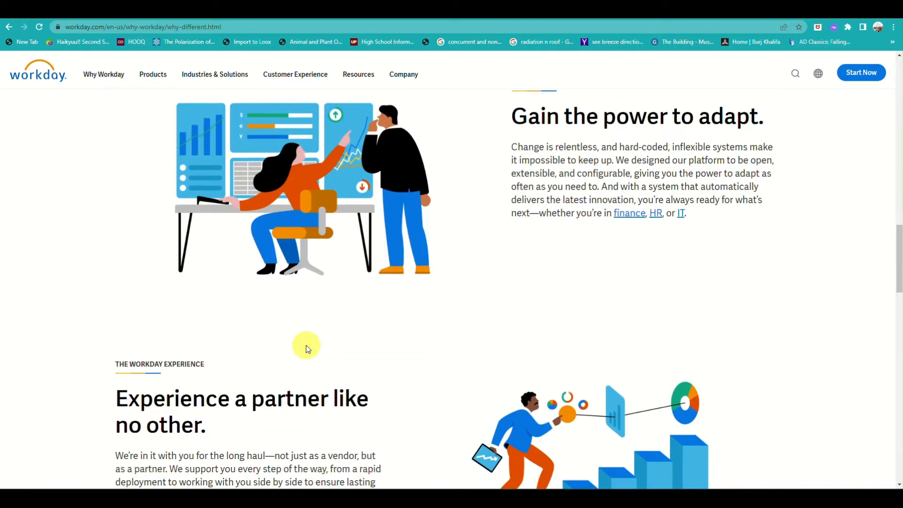
pyautogui.scroll(-3)
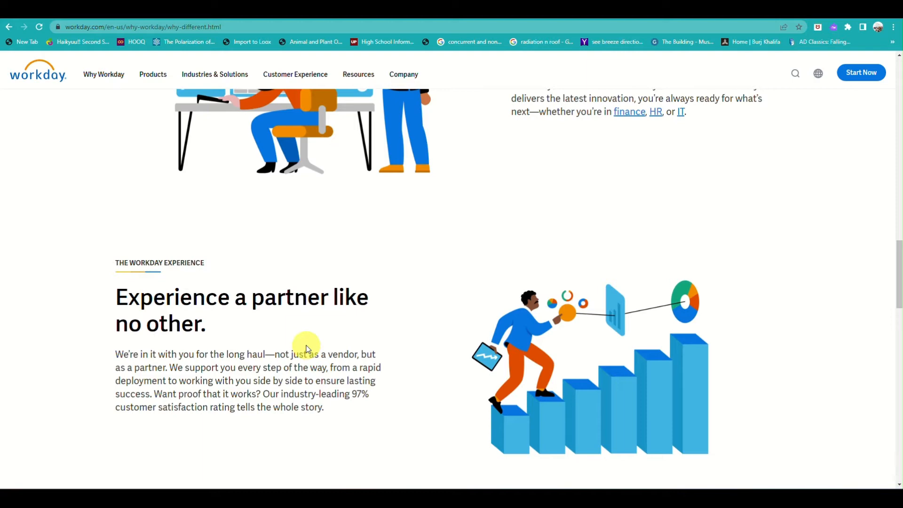
pyautogui.scroll(-3)
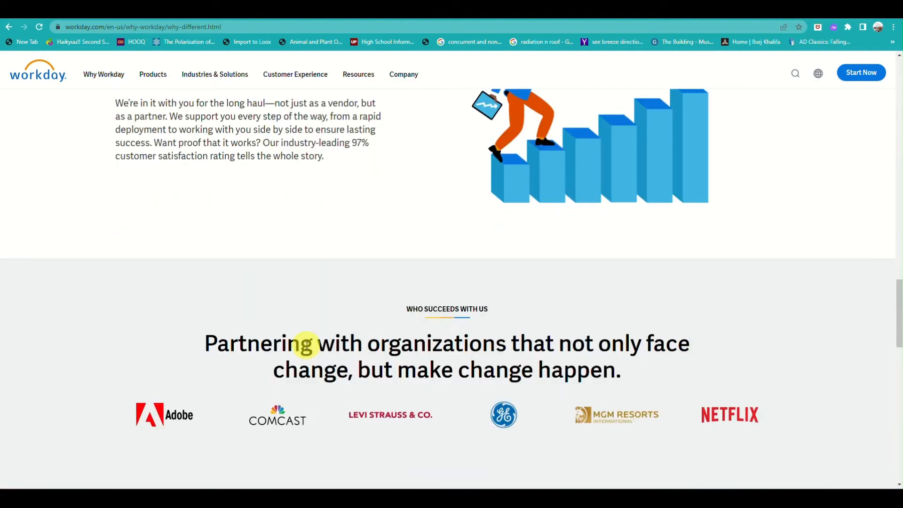
pyautogui.scroll(-3)
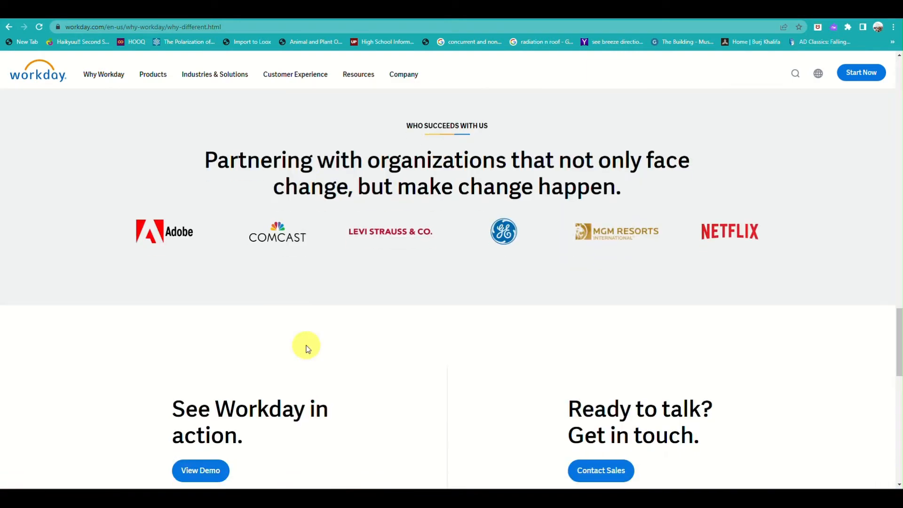
pyautogui.scroll(-3)
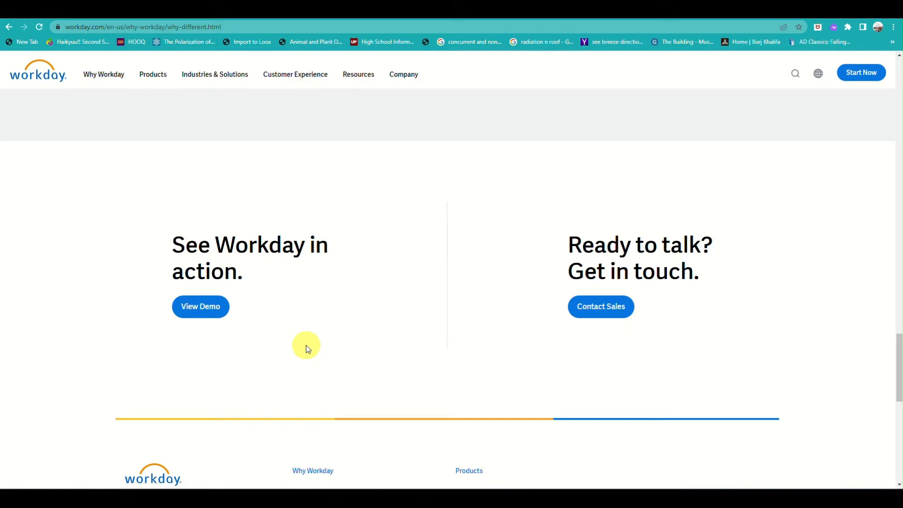
pyautogui.scroll(3)
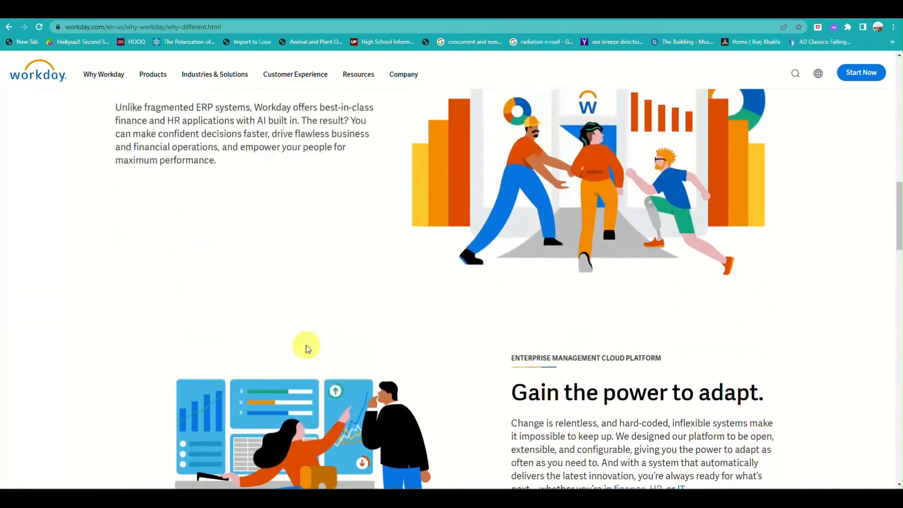
pyautogui.scroll(3)
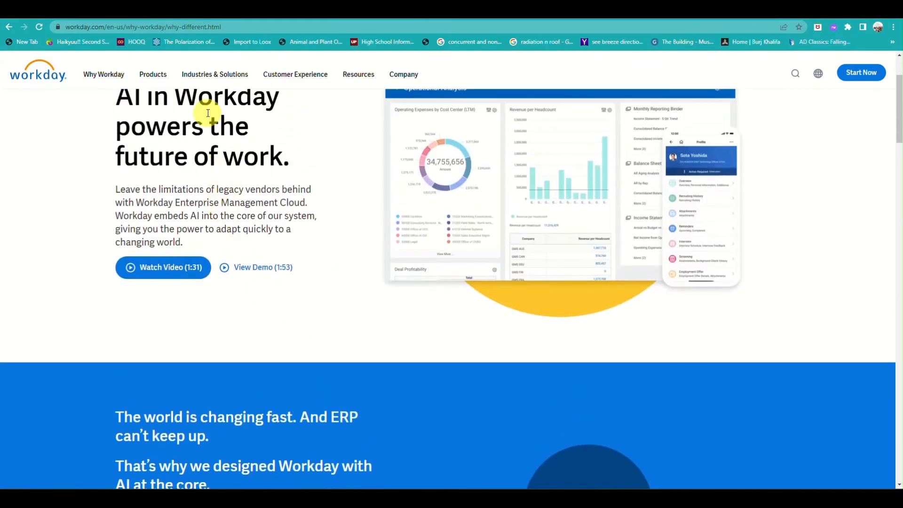
pyautogui.moveTo(128, 79)
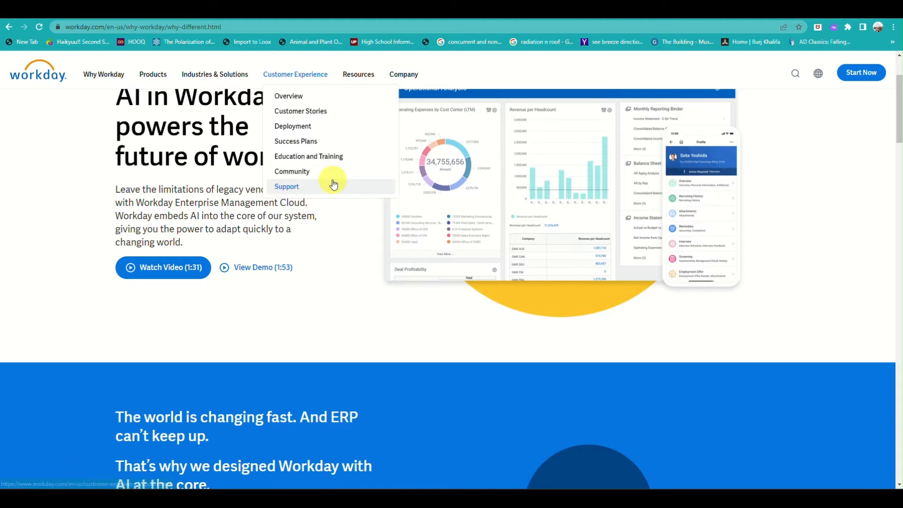
pyautogui.click(357, 73)
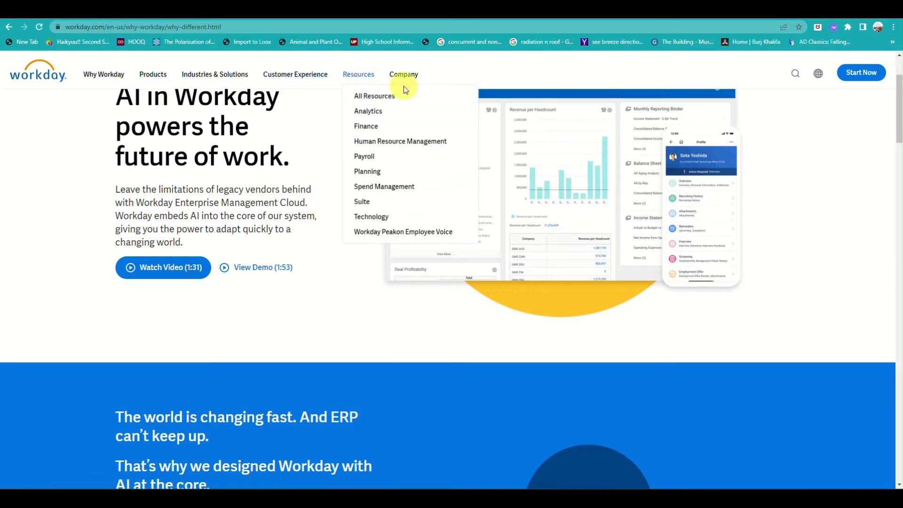
pyautogui.click(403, 73)
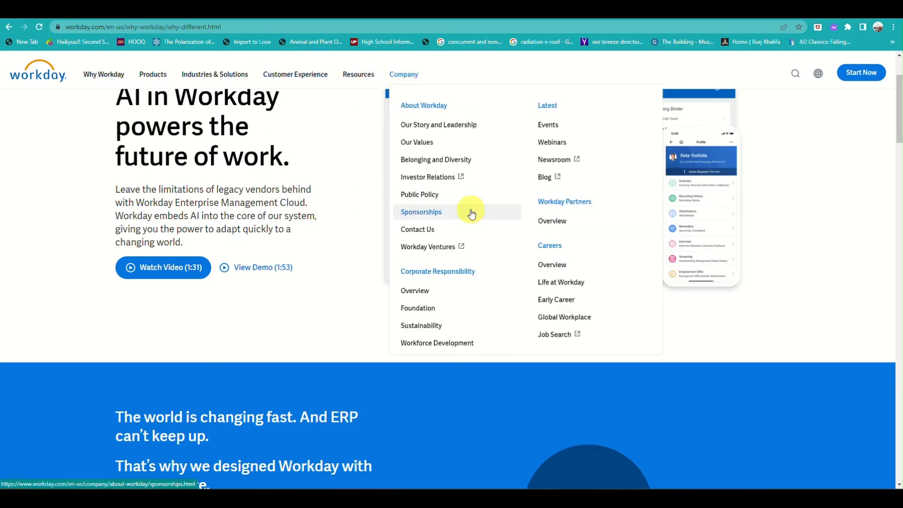
pyautogui.moveTo(471, 215)
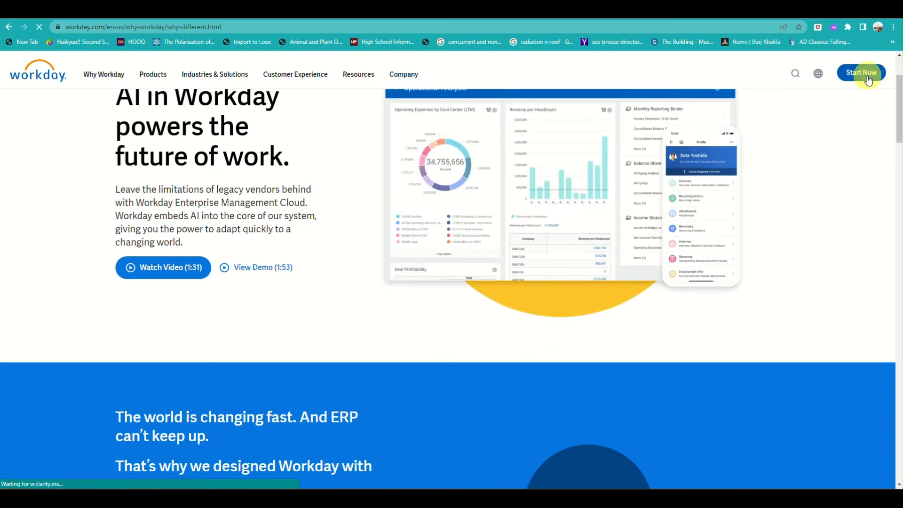
# Go to the Get Started page via Start Now, where WorkdayBot asks about a Workday account
pyautogui.click(861, 73)
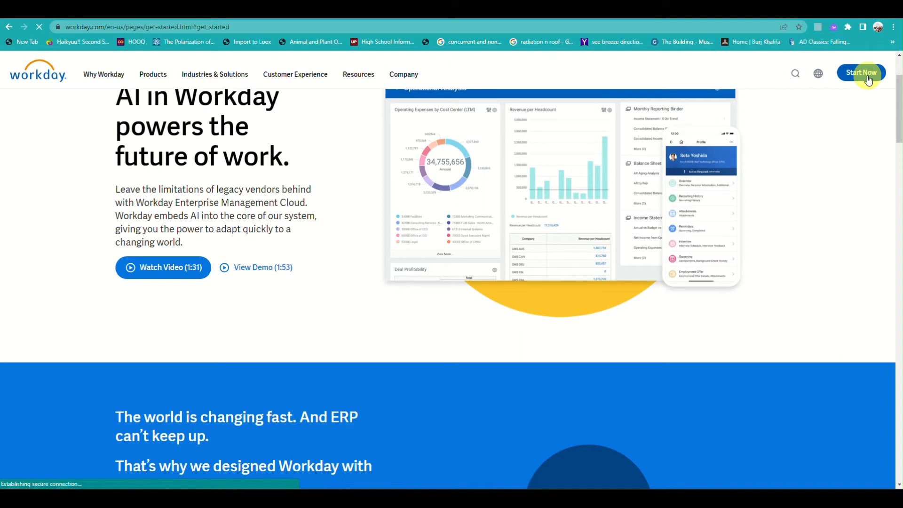
pyautogui.click(861, 73)
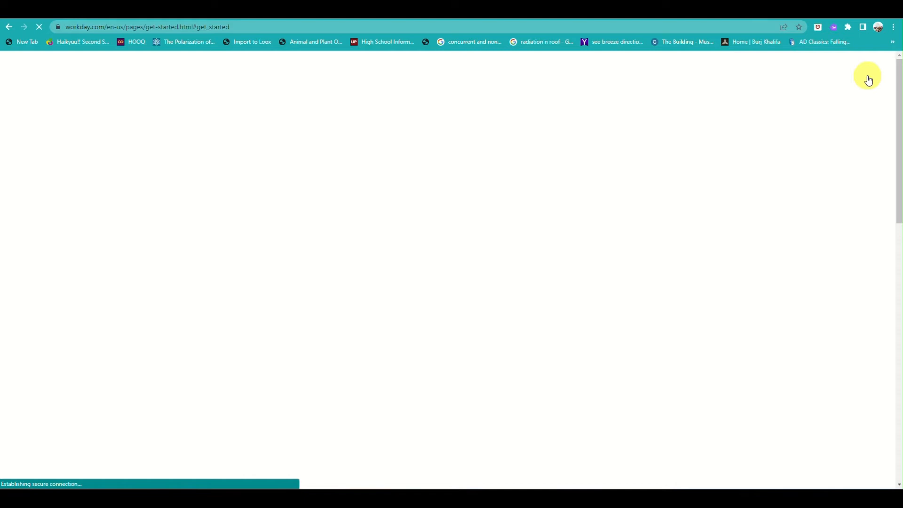
pyautogui.moveTo(564, 367)
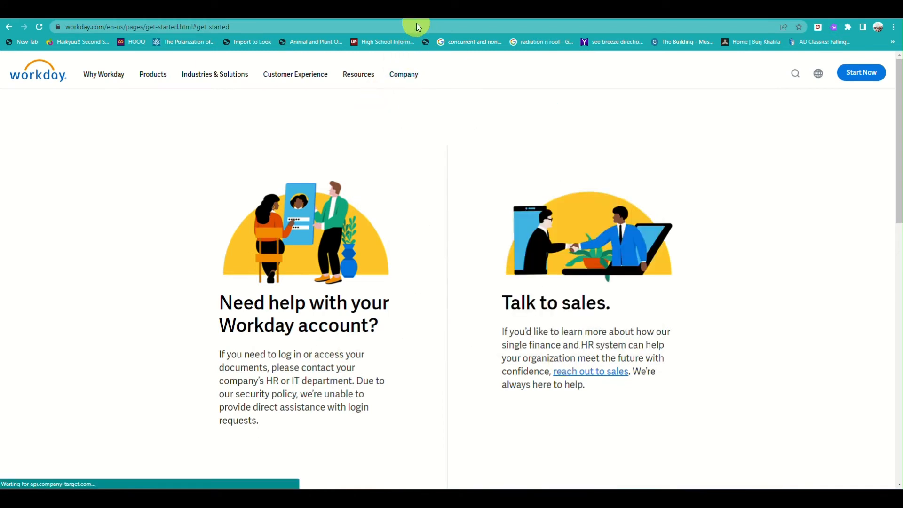
pyautogui.click(865, 458)
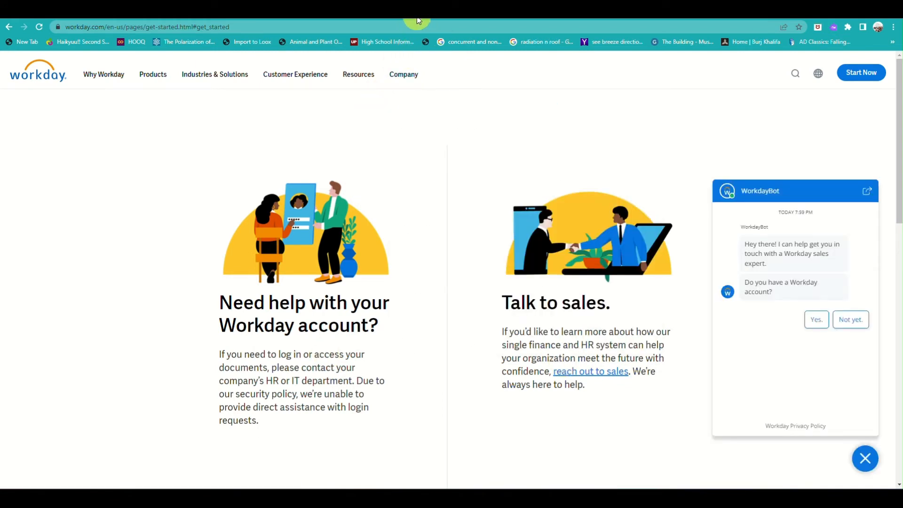
pyautogui.moveTo(587, 286)
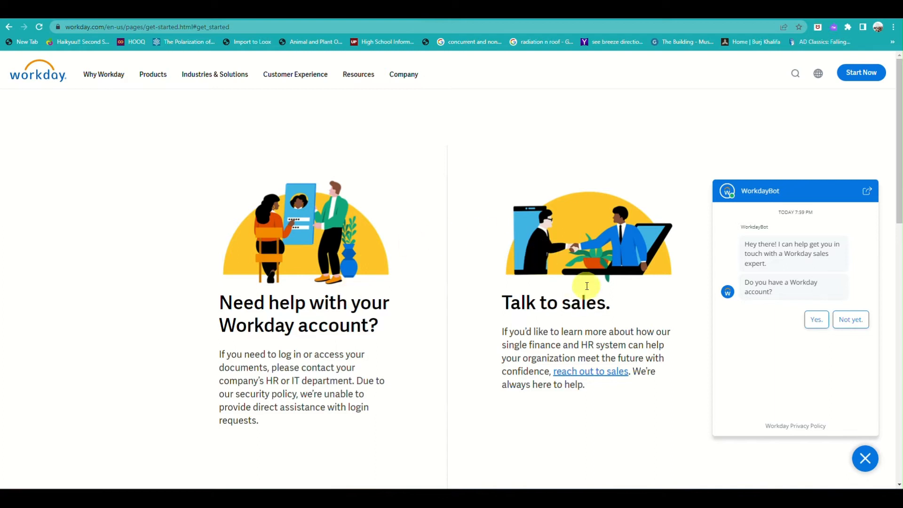
pyautogui.scroll(-3)
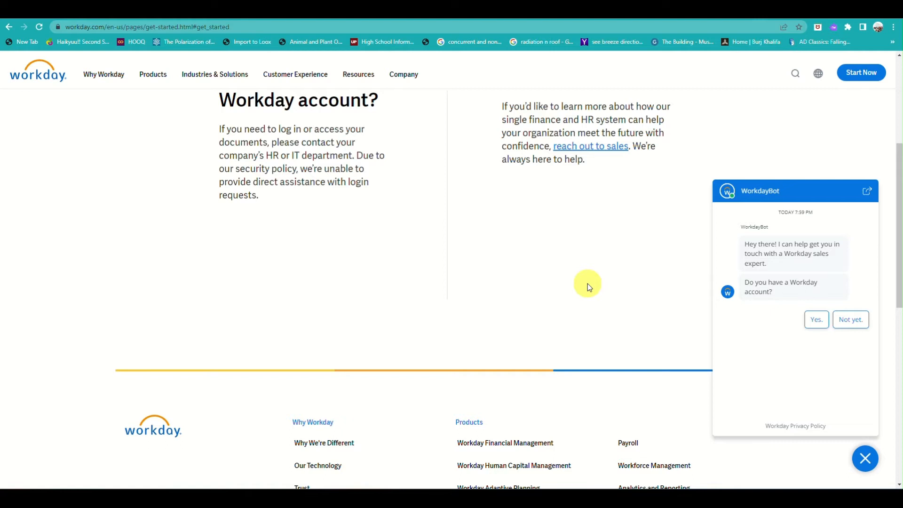
pyautogui.scroll(3)
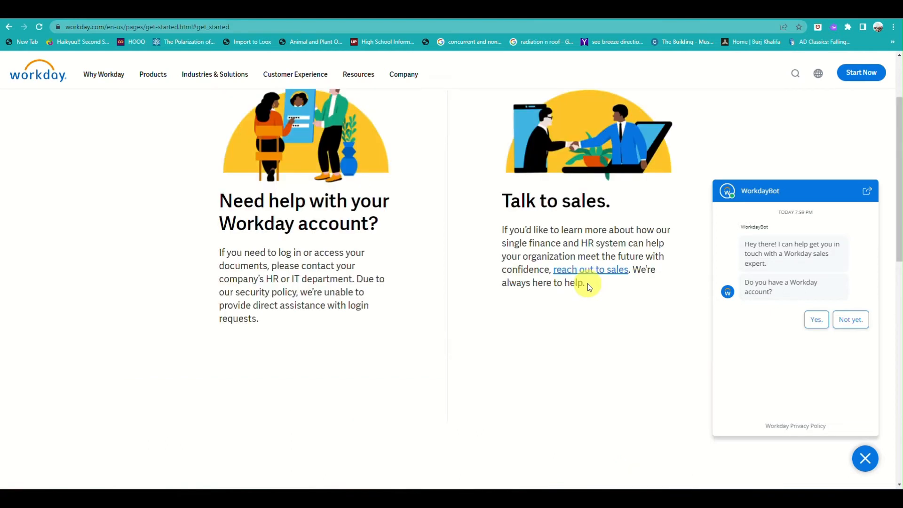
pyautogui.moveTo(418, 27)
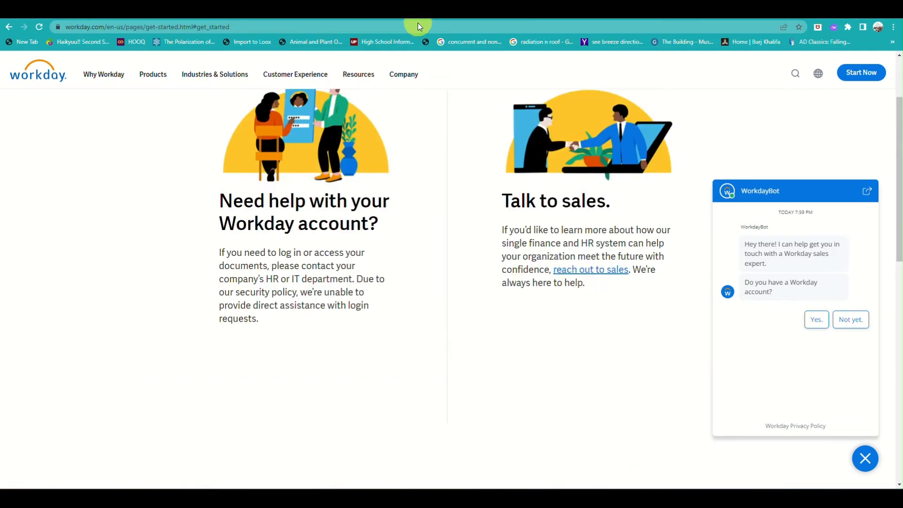
pyautogui.scroll(3)
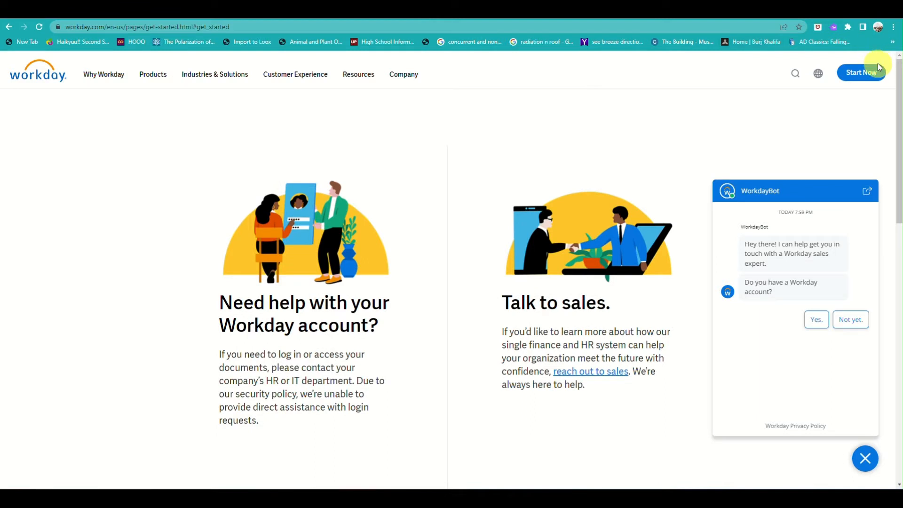
pyautogui.moveTo(861, 75)
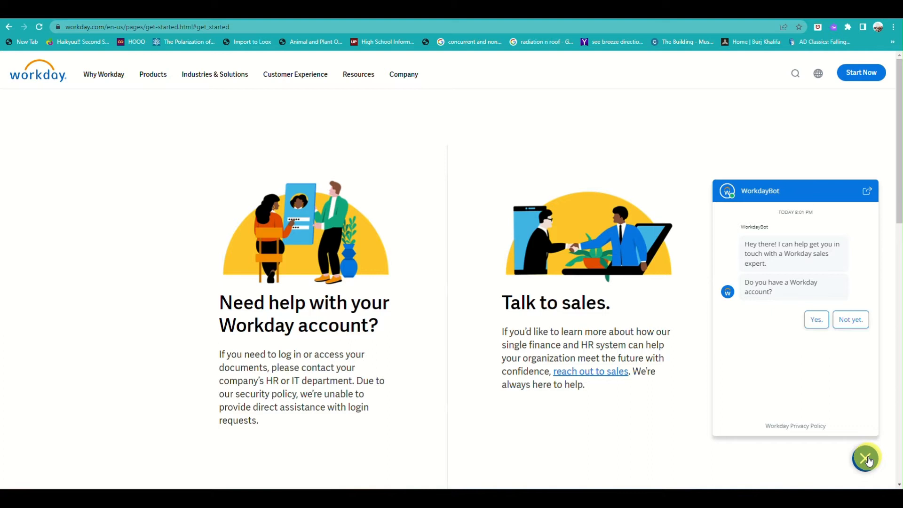
# Close the WorkdayBot chat and view the Get Started page's account-help and sales sections
pyautogui.click(865, 459)
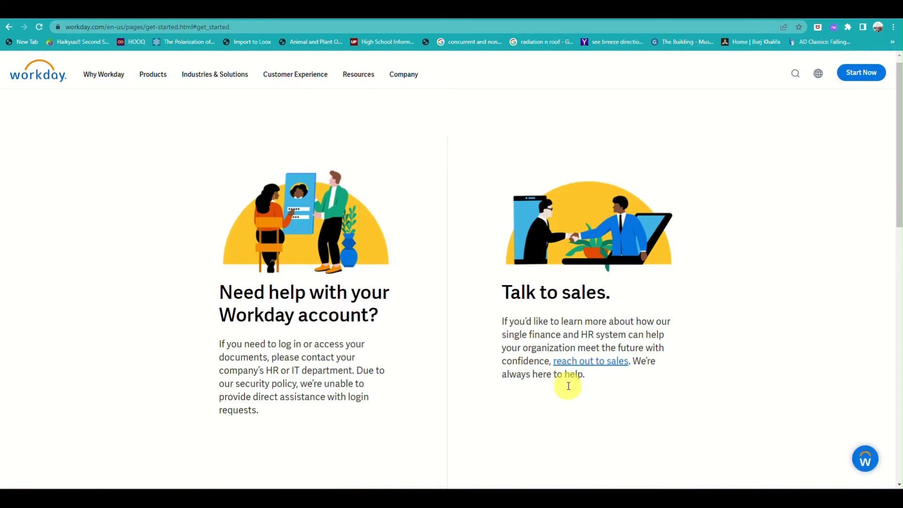
pyautogui.scroll(-3)
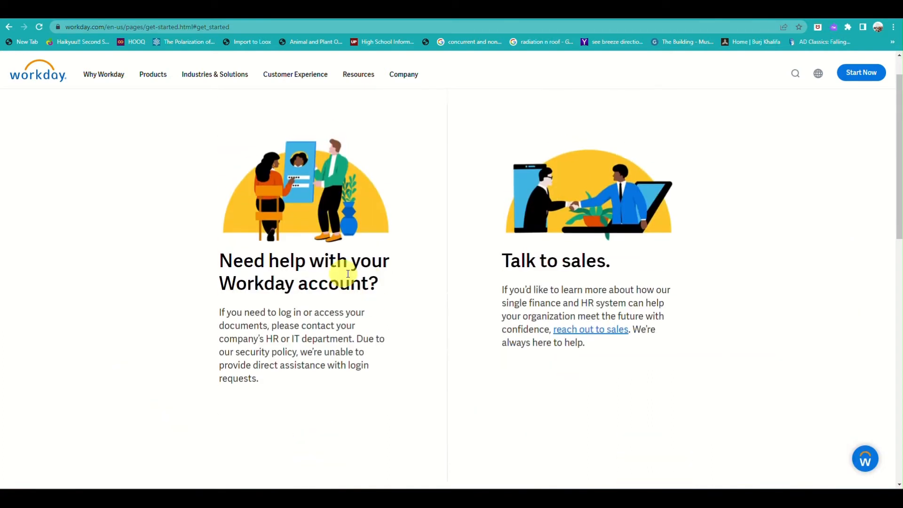
pyautogui.moveTo(320, 233)
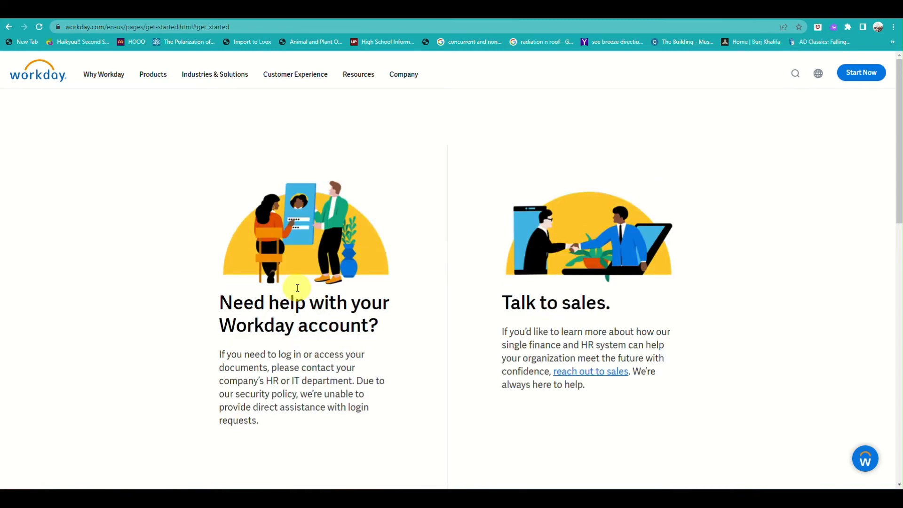
pyautogui.moveTo(416, 18)
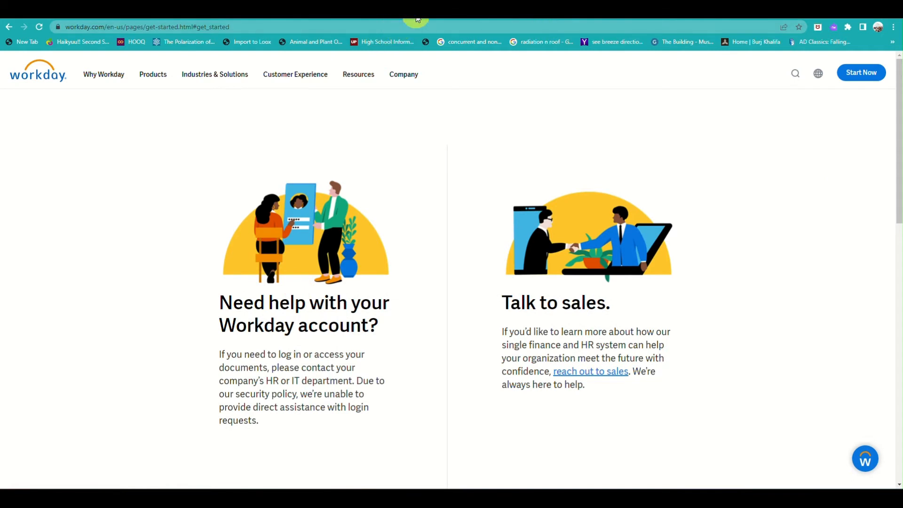
pyautogui.moveTo(421, 26)
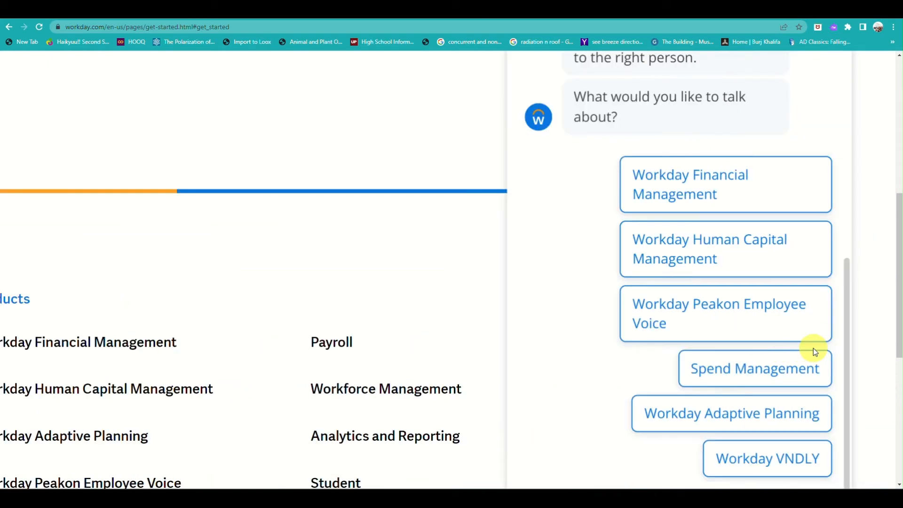
# Choose Workday Financial Management as the WorkdayBot chat topic
pyautogui.scroll(-3)
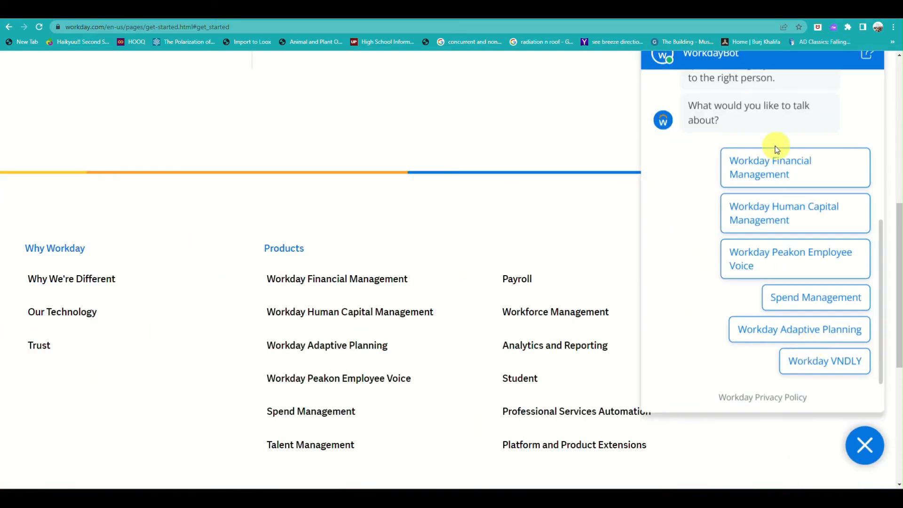
pyautogui.moveTo(789, 176)
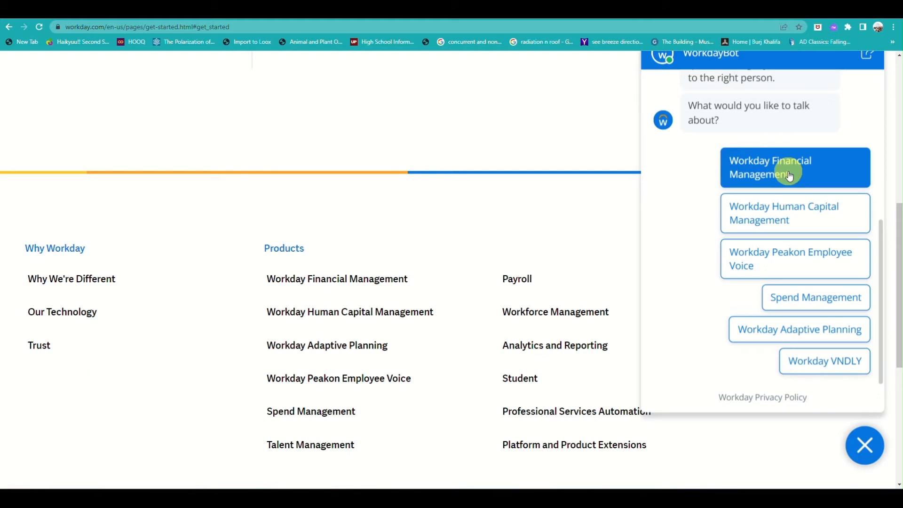
pyautogui.moveTo(814, 230)
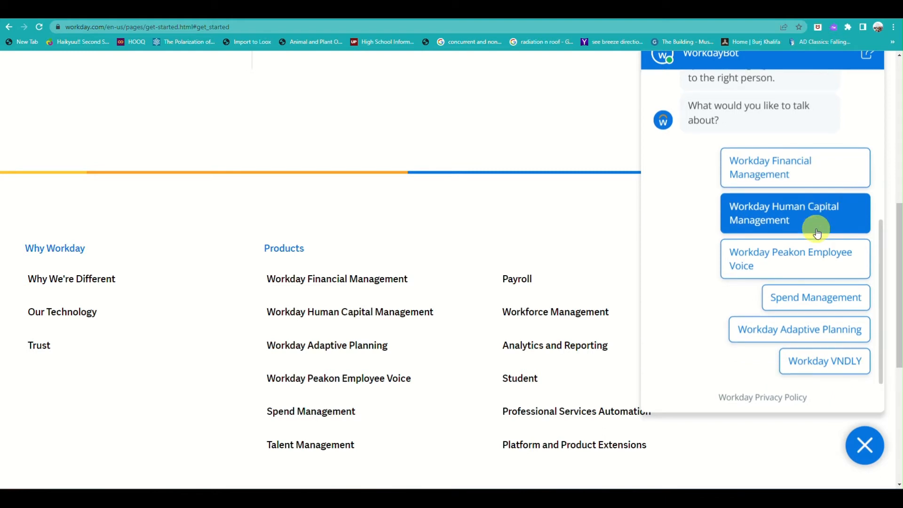
pyautogui.moveTo(809, 178)
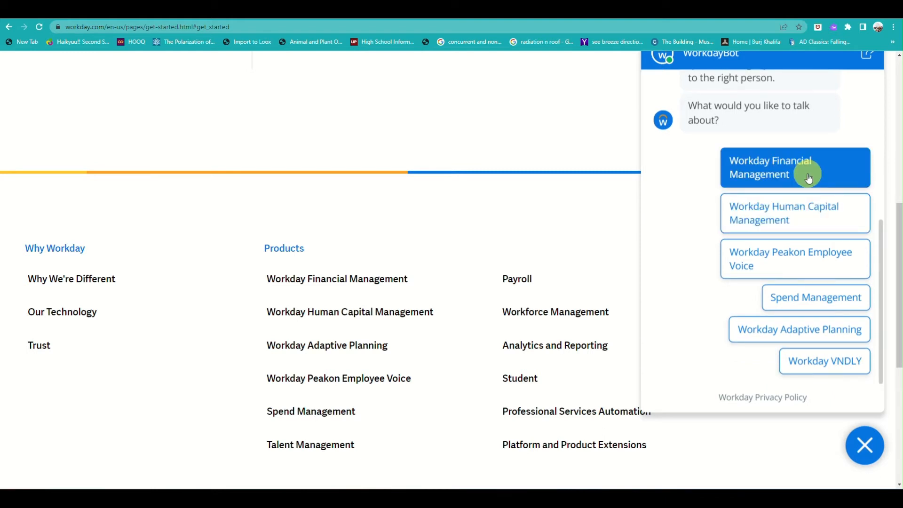
pyautogui.click(795, 168)
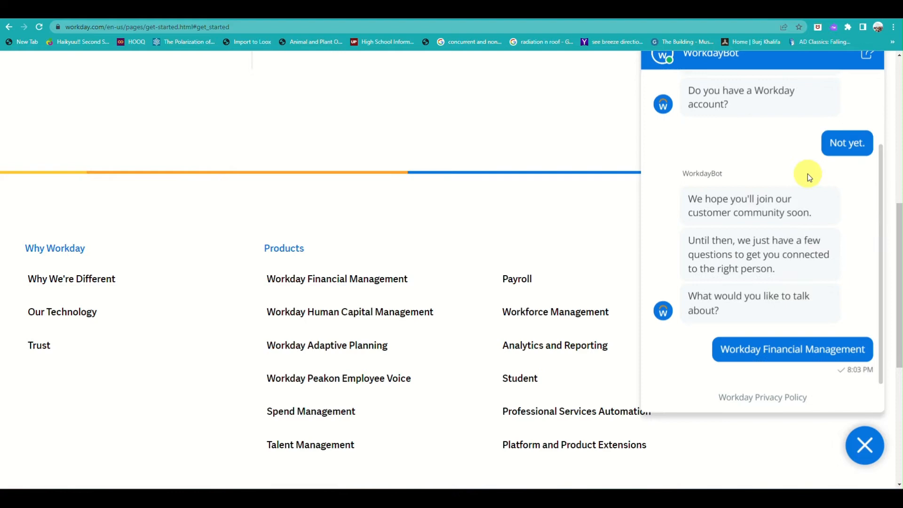
pyautogui.click(793, 349)
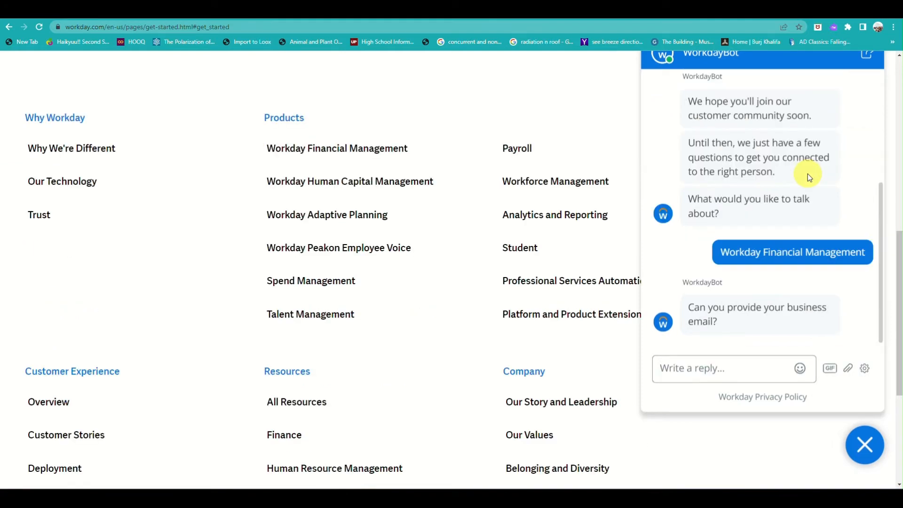
pyautogui.scroll(-3)
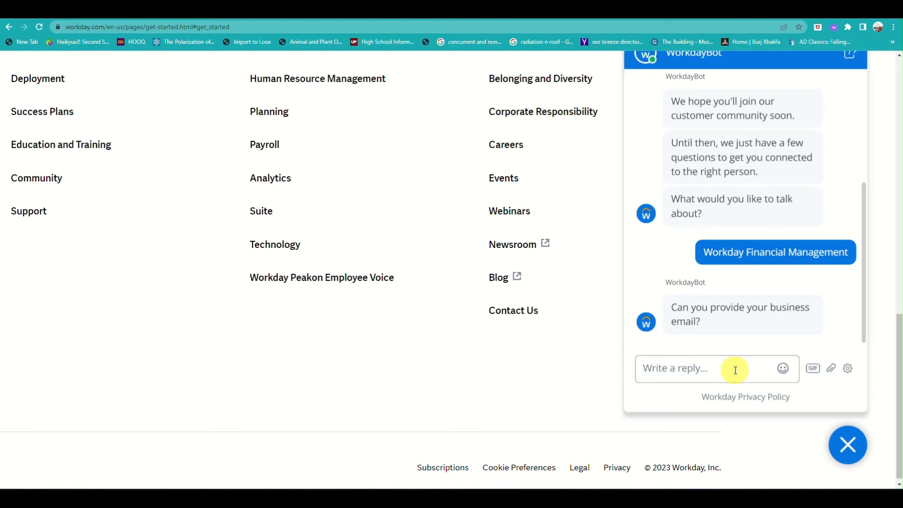
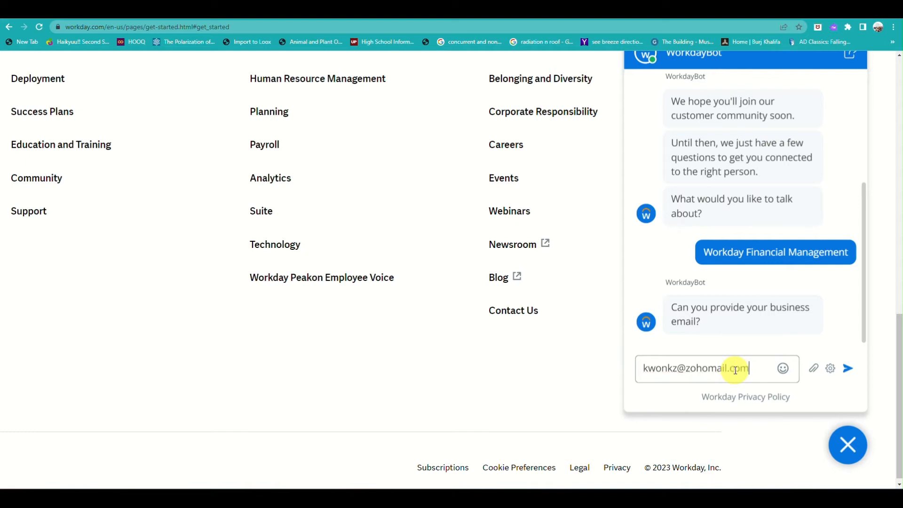
pyautogui.click(848, 368)
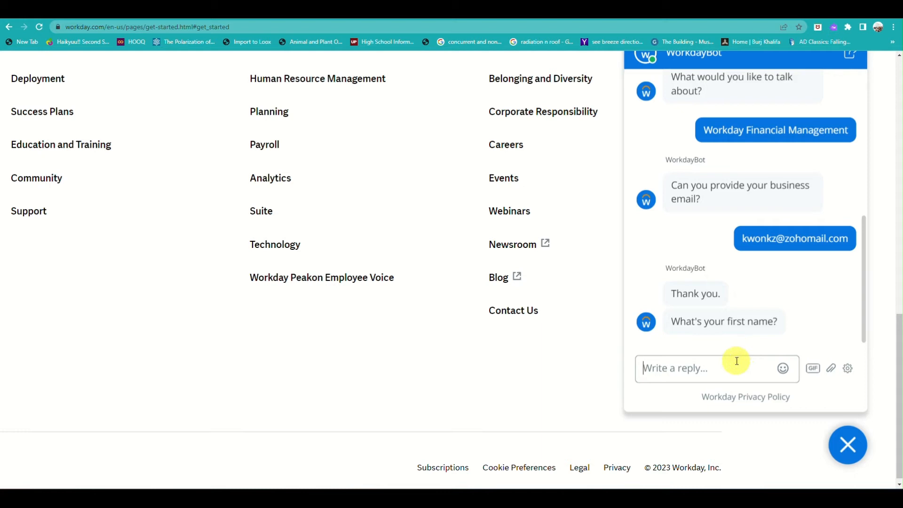
# Send the first name 'keziah' to WorkdayBot and read its next questions
pyautogui.write('k')
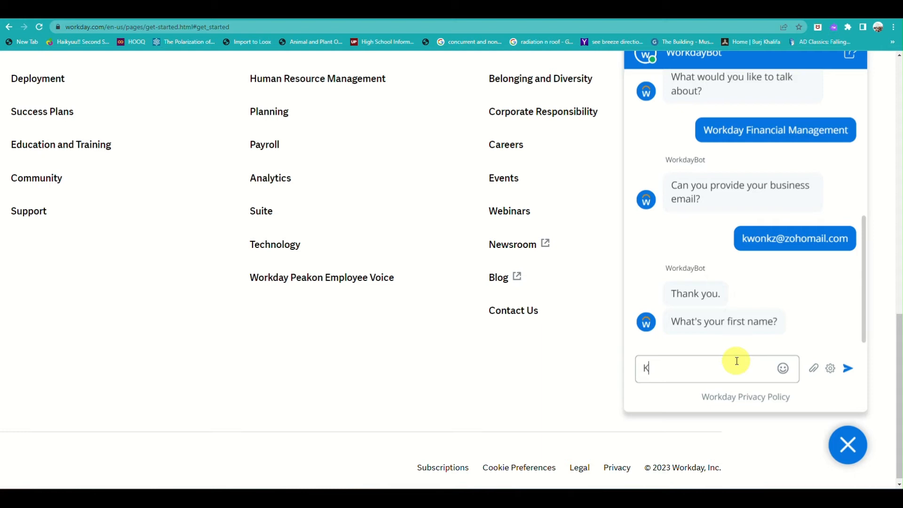
pyautogui.write('eziah')
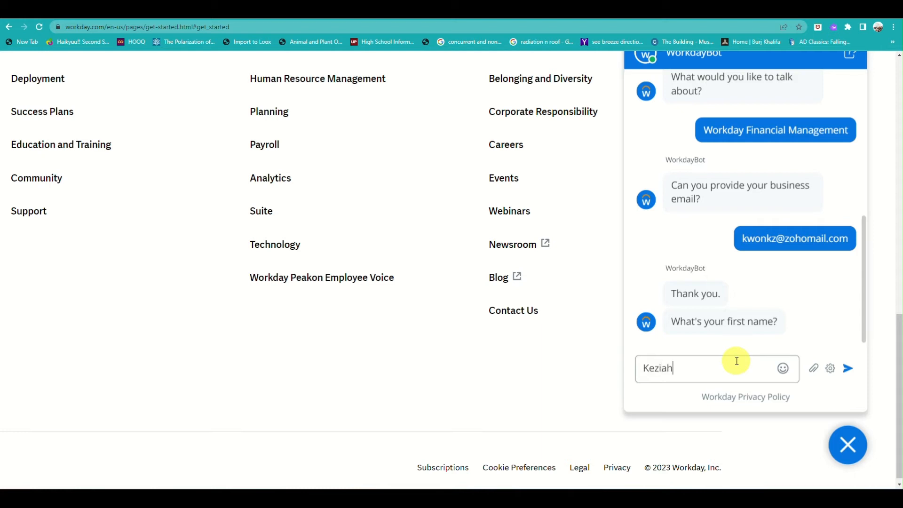
pyautogui.press('Return')
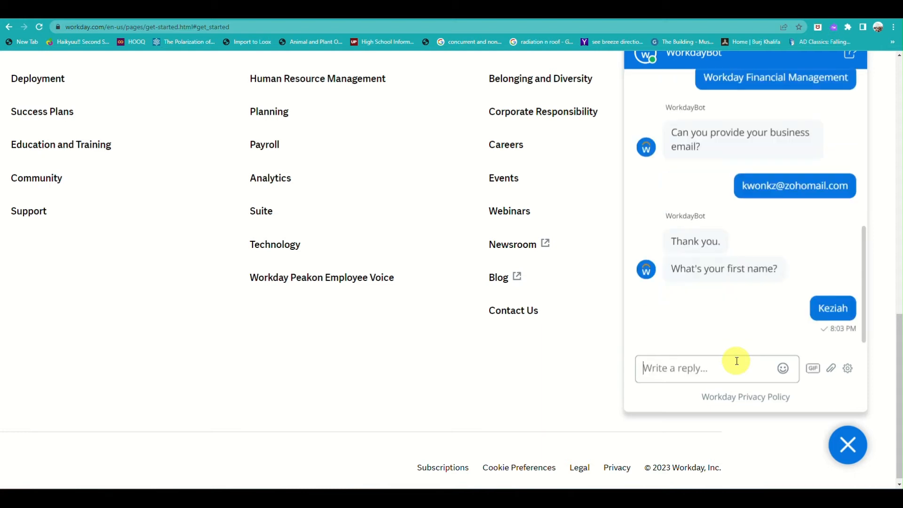
pyautogui.scroll(-3)
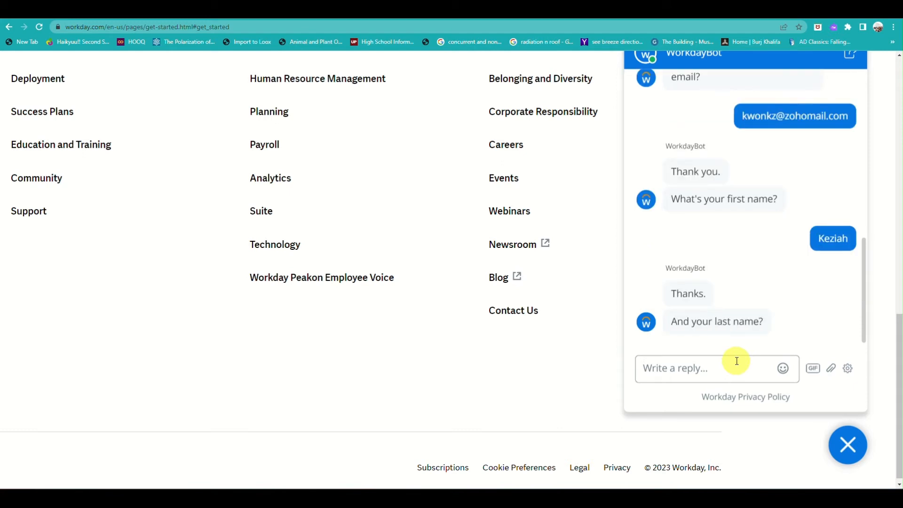
pyautogui.moveTo(676, 288)
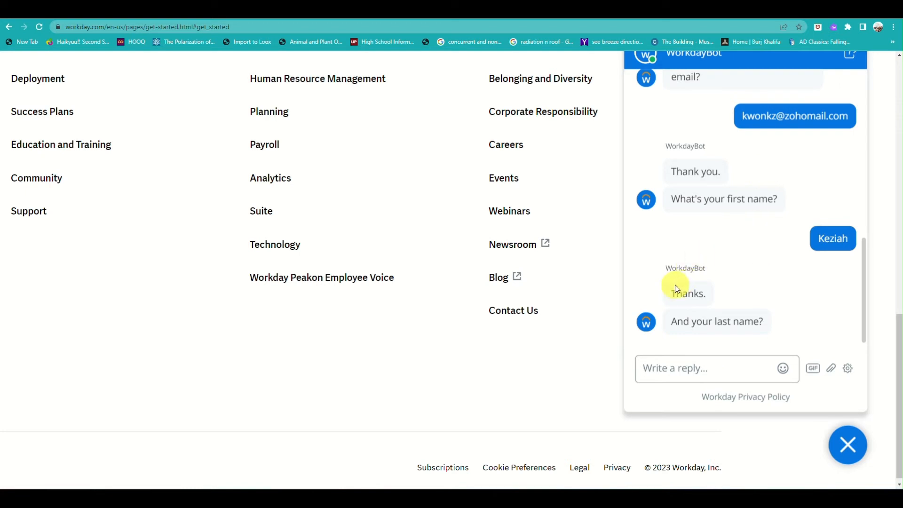
pyautogui.moveTo(414, 23)
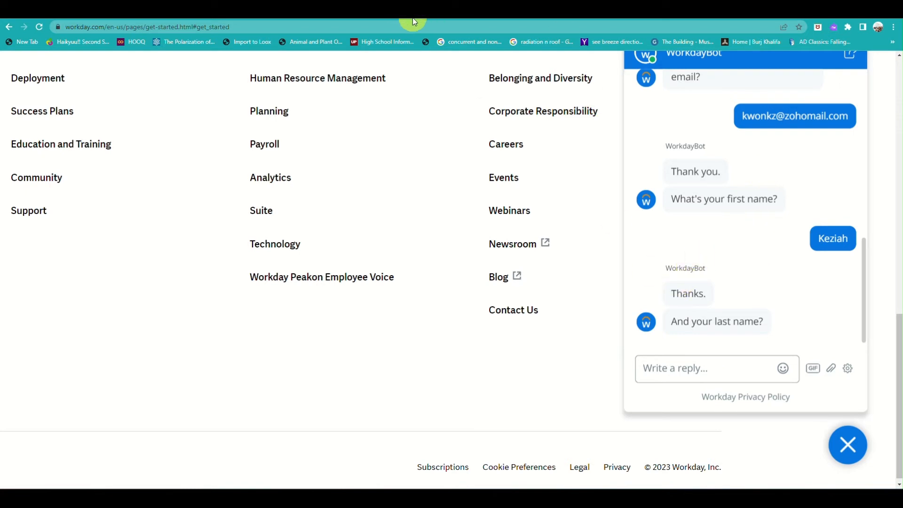
pyautogui.scroll(-3)
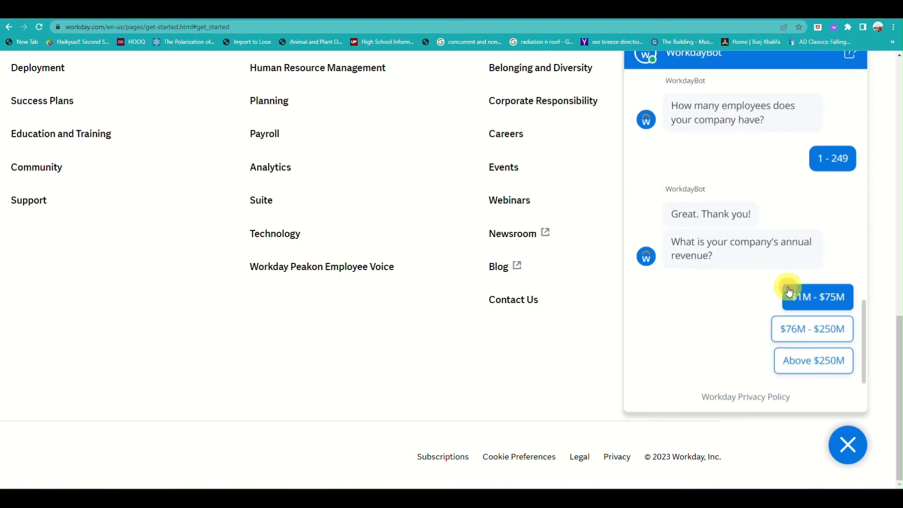
# Answer $1M - $75M annual revenue and read WorkdayBot's closing message
pyautogui.click(818, 297)
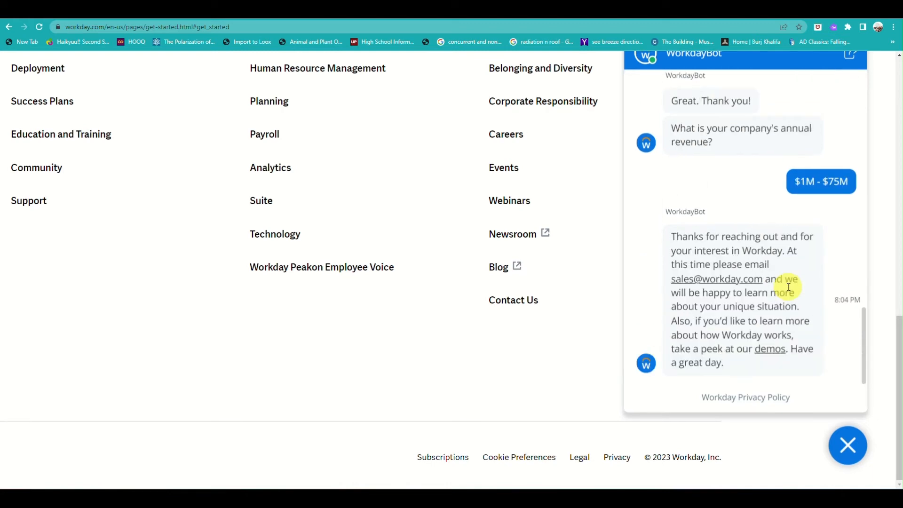
pyautogui.scroll(-3)
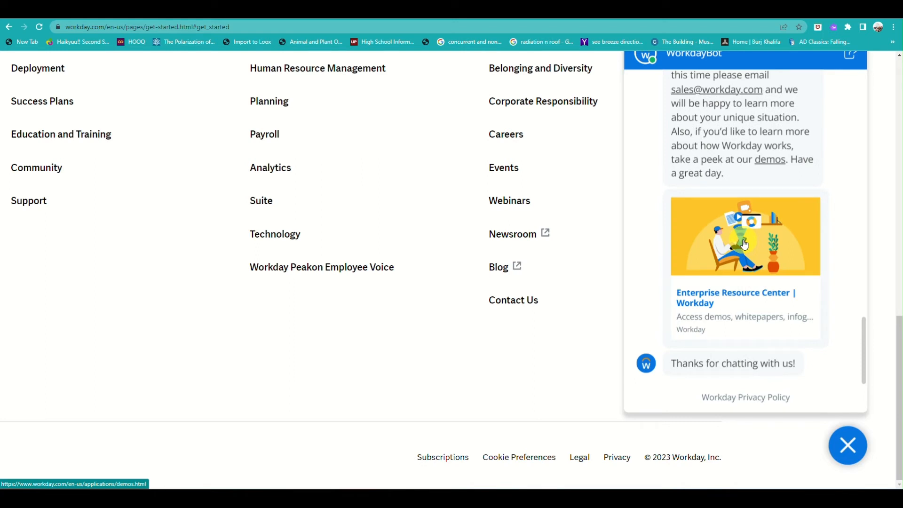
pyautogui.scroll(3)
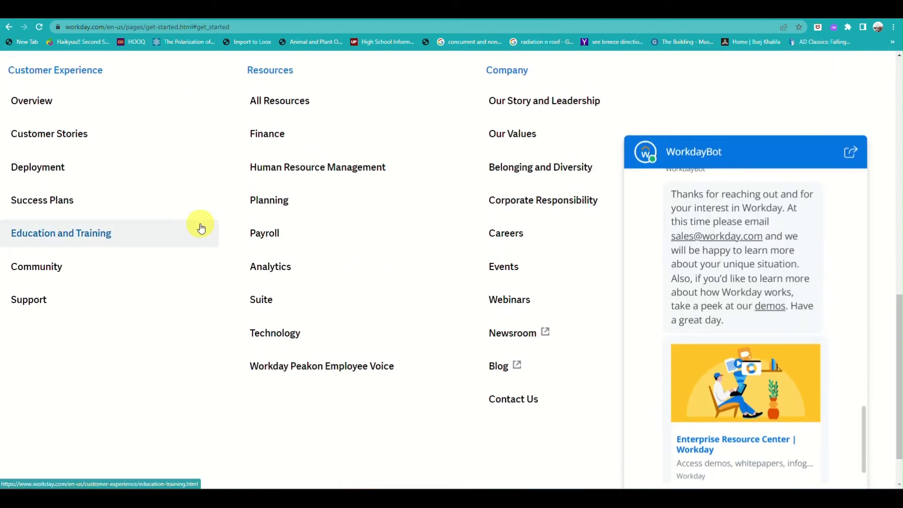
# Go to the All Resources page from the footer's Resources links
pyautogui.scroll(3)
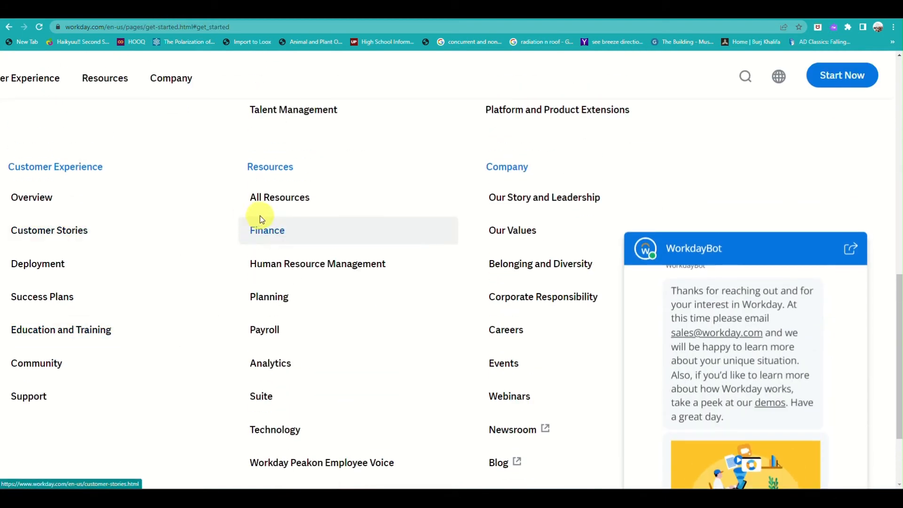
pyautogui.click(280, 196)
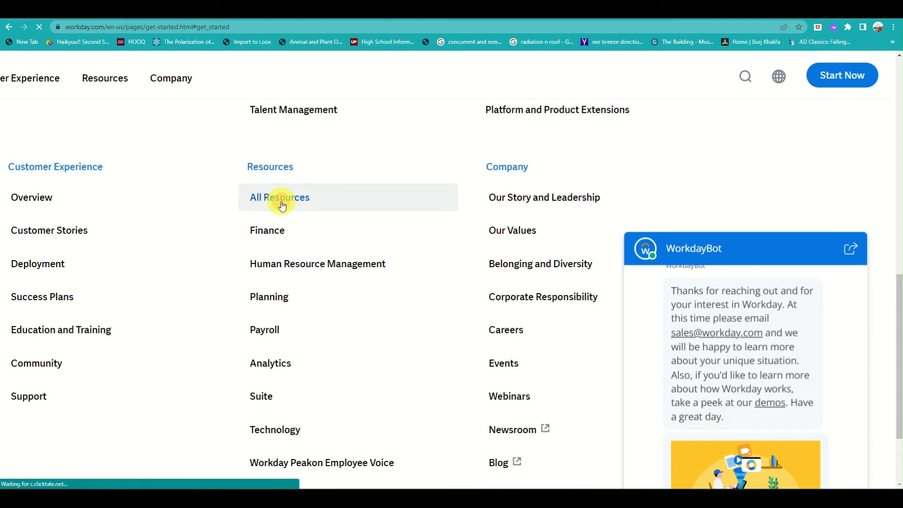
pyautogui.click(280, 196)
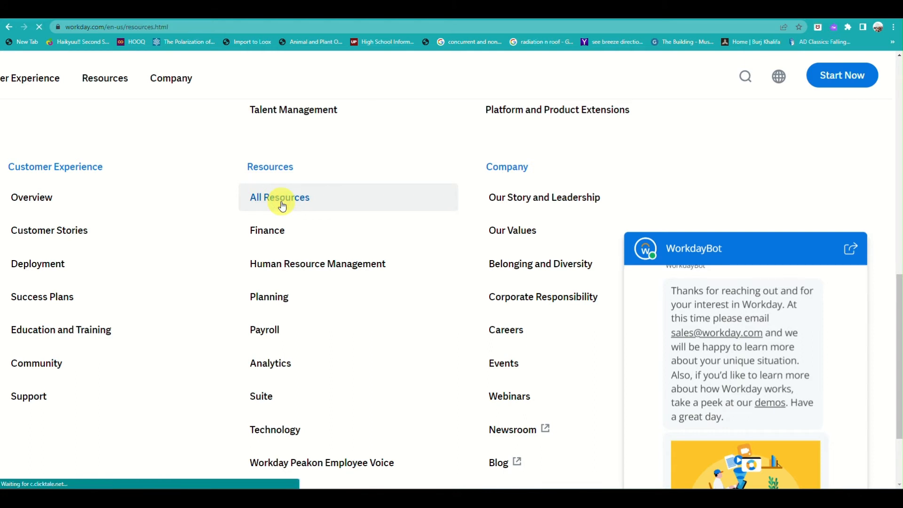
pyautogui.click(280, 196)
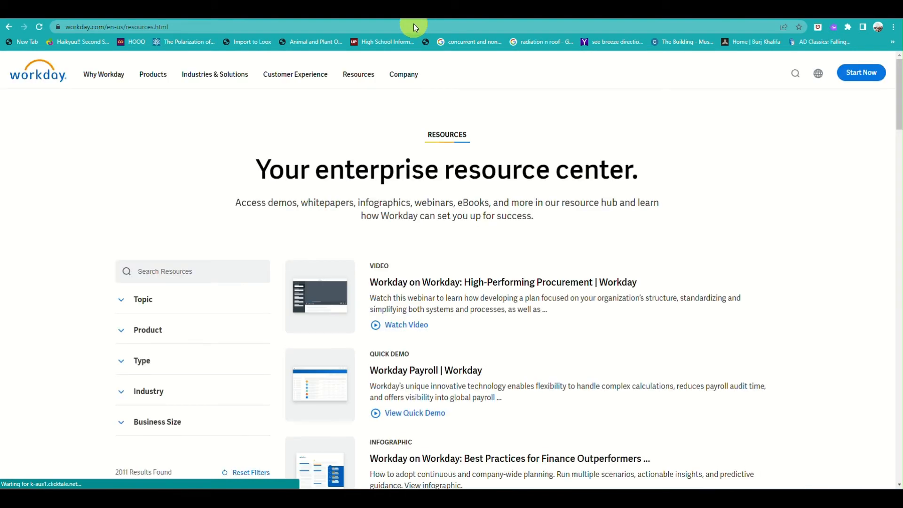
pyautogui.moveTo(281, 197)
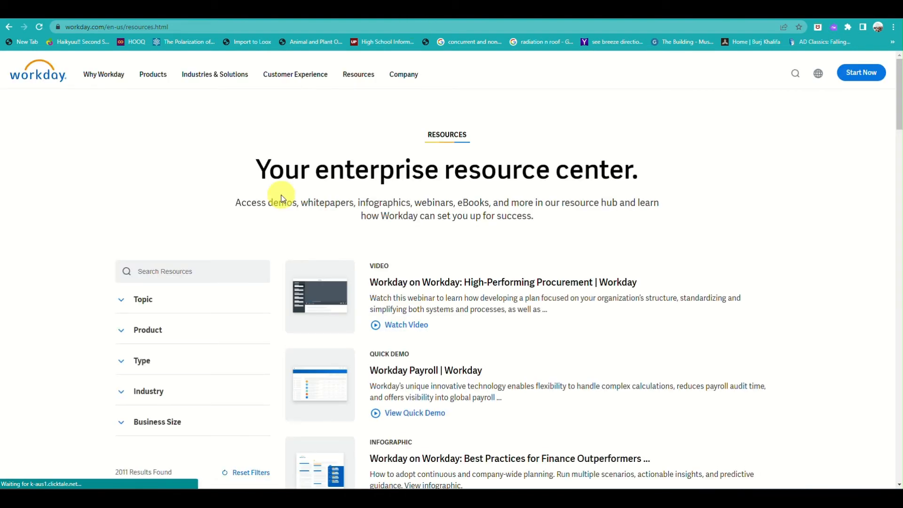
pyautogui.moveTo(497, 194)
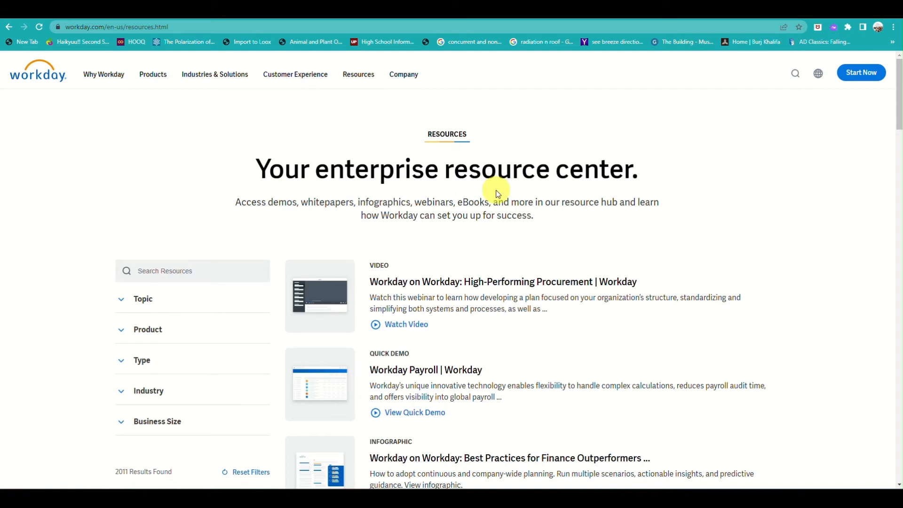
pyautogui.scroll(-3)
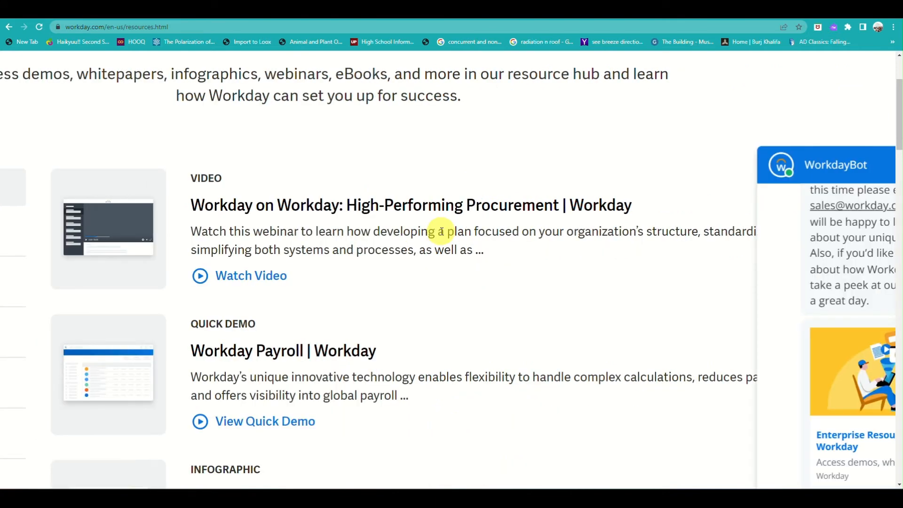
pyautogui.scroll(-3)
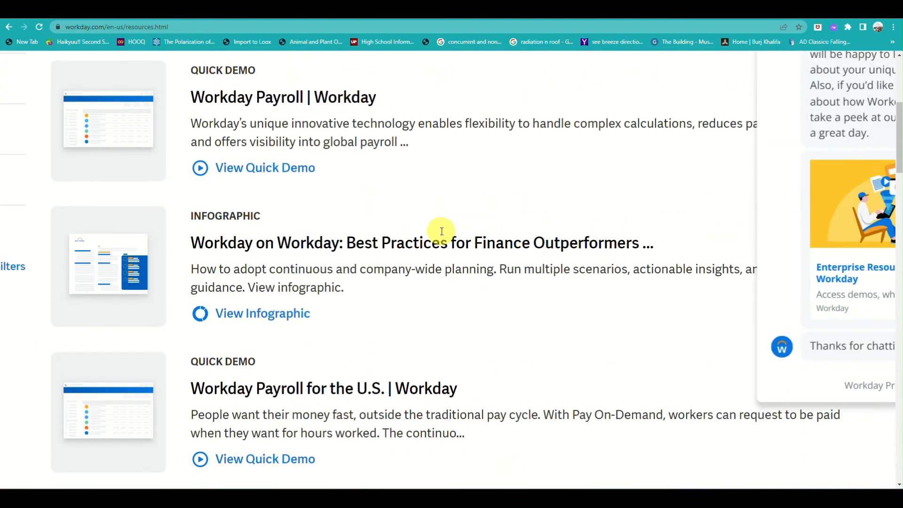
pyautogui.scroll(-3)
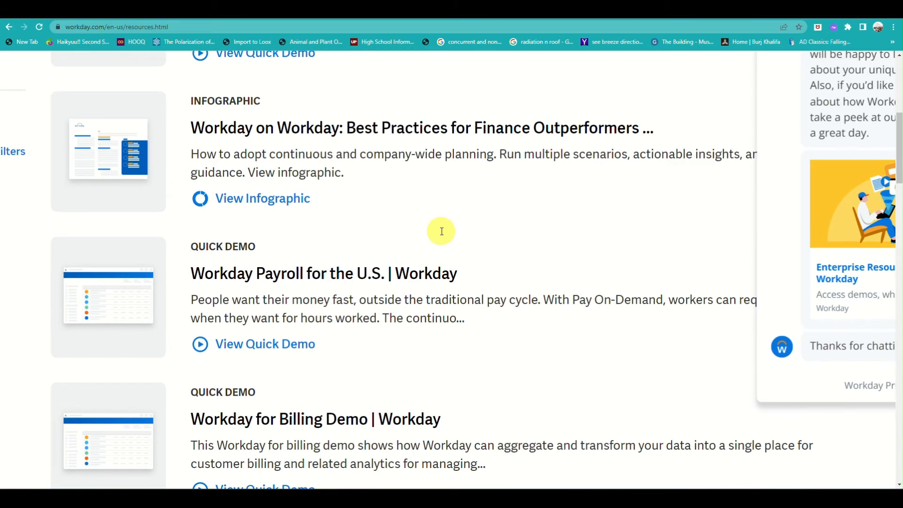
pyautogui.scroll(-3)
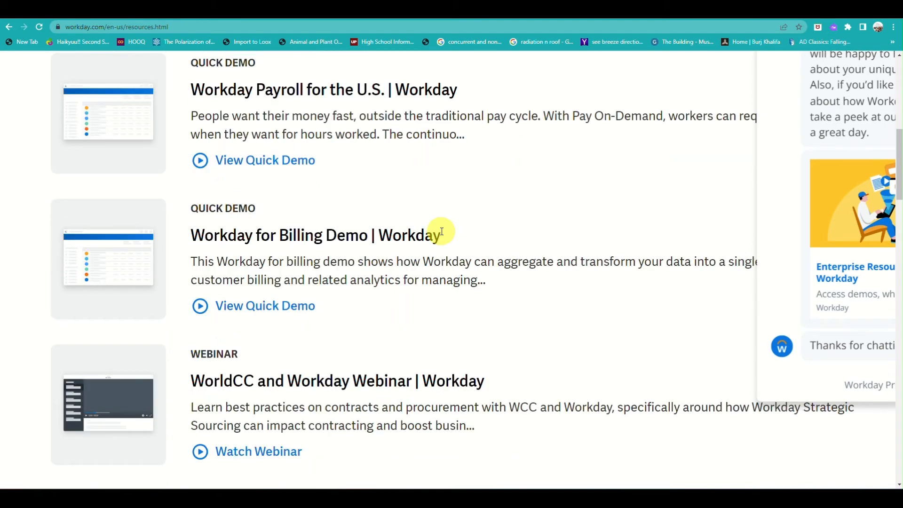
pyautogui.scroll(-3)
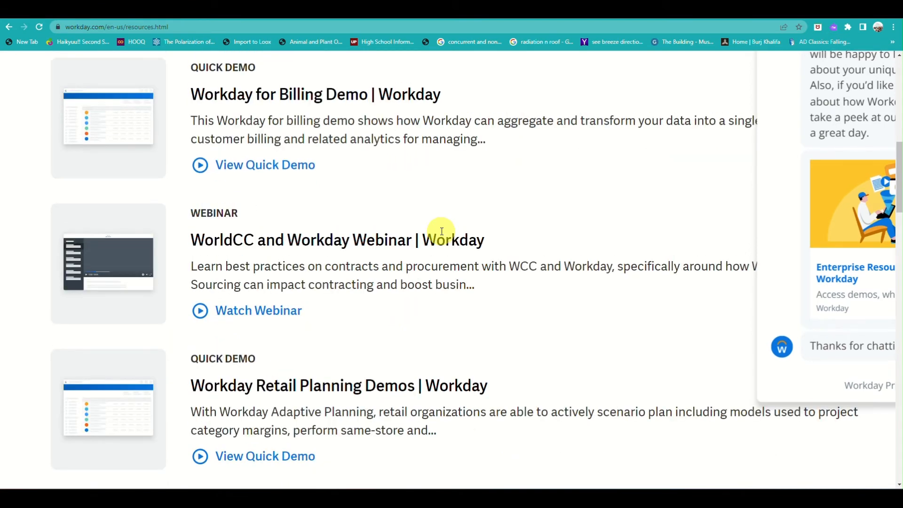
pyautogui.scroll(-3)
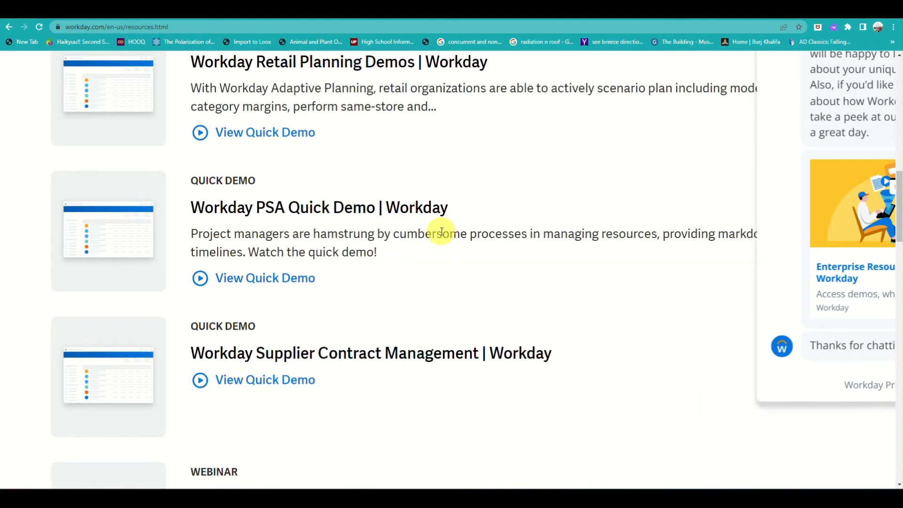
pyautogui.scroll(-3)
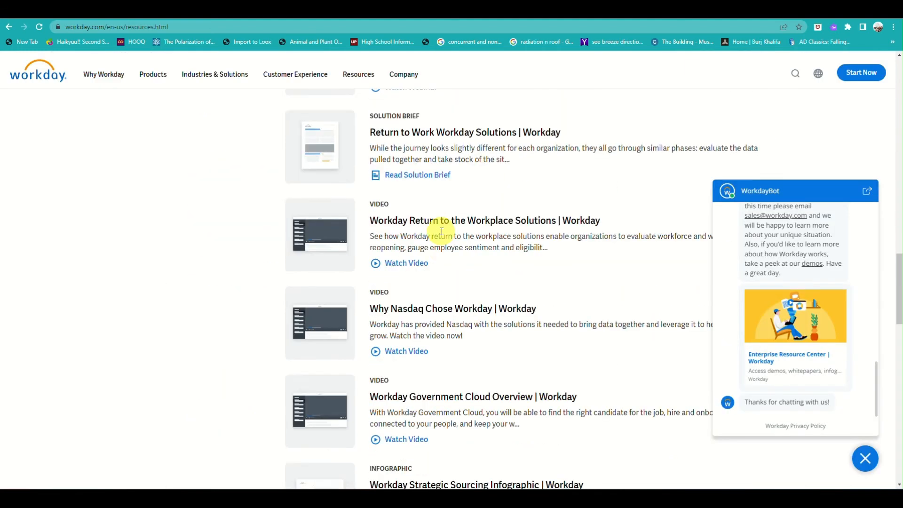
pyautogui.scroll(-3)
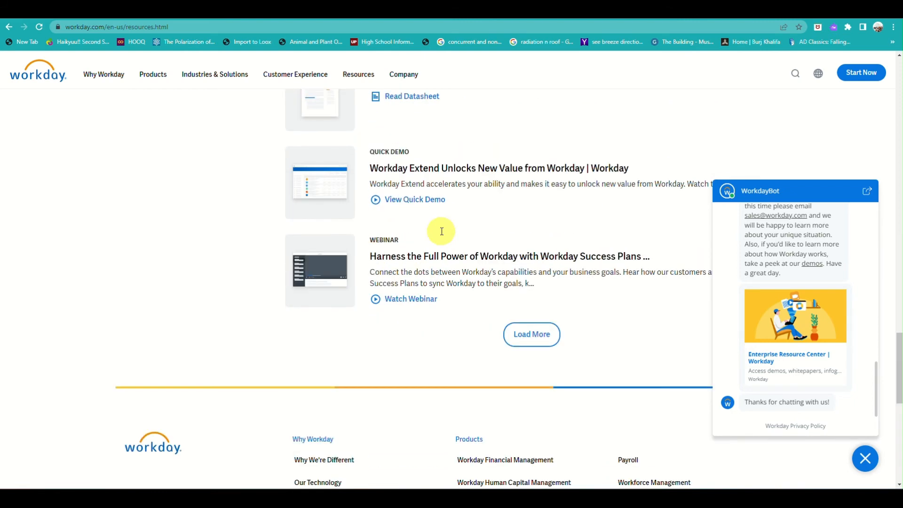
pyautogui.scroll(-3)
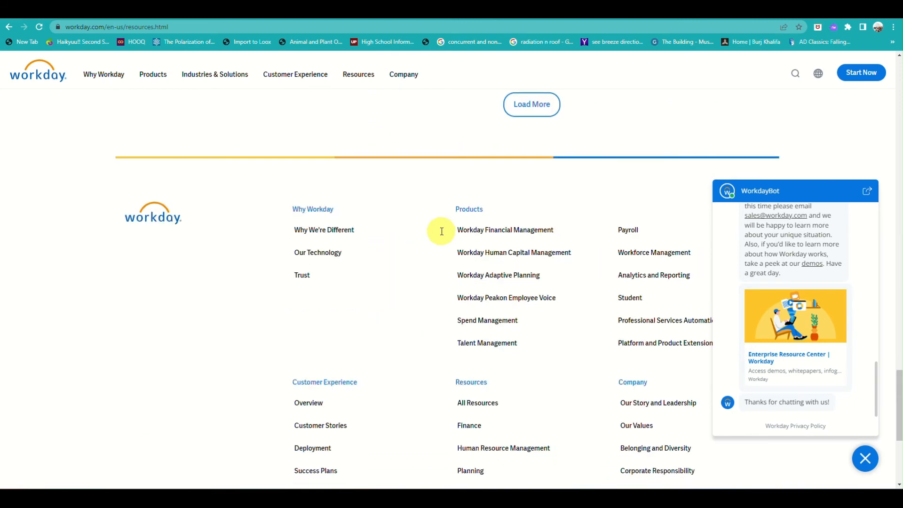
pyautogui.scroll(-3)
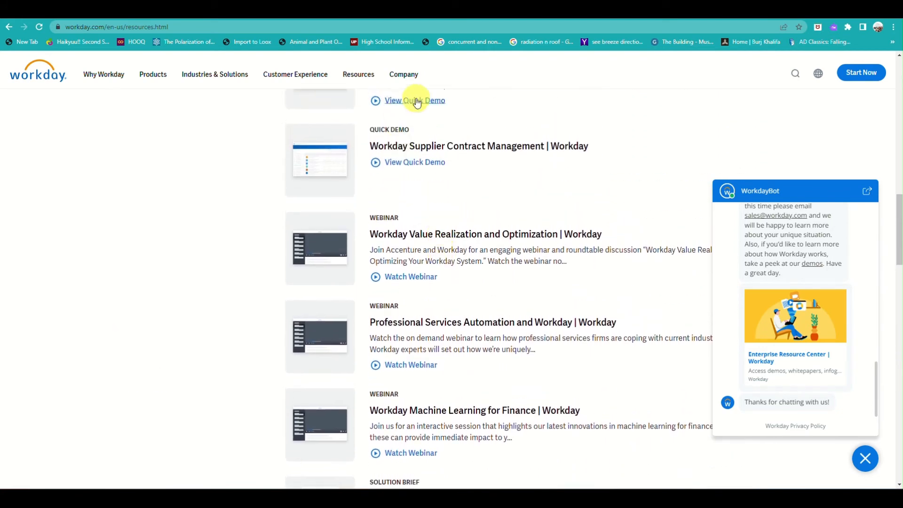
pyautogui.scroll(3)
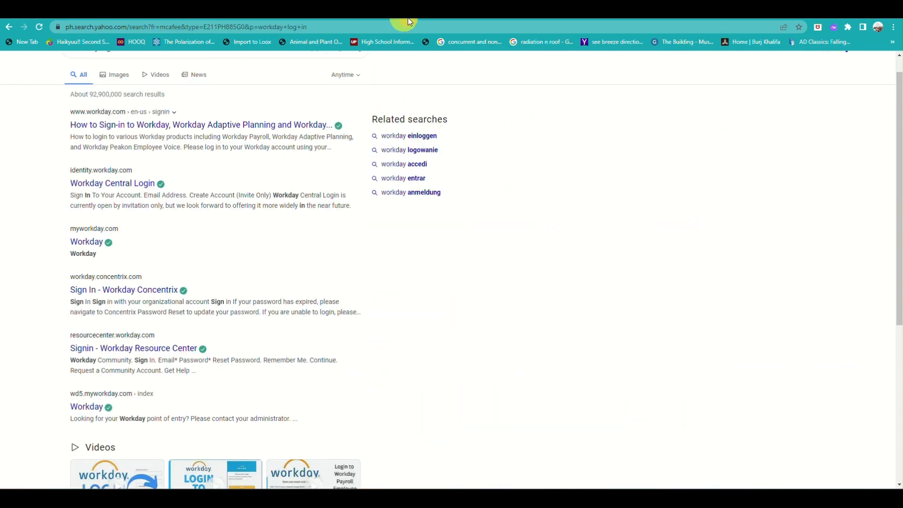
pyautogui.moveTo(112, 184)
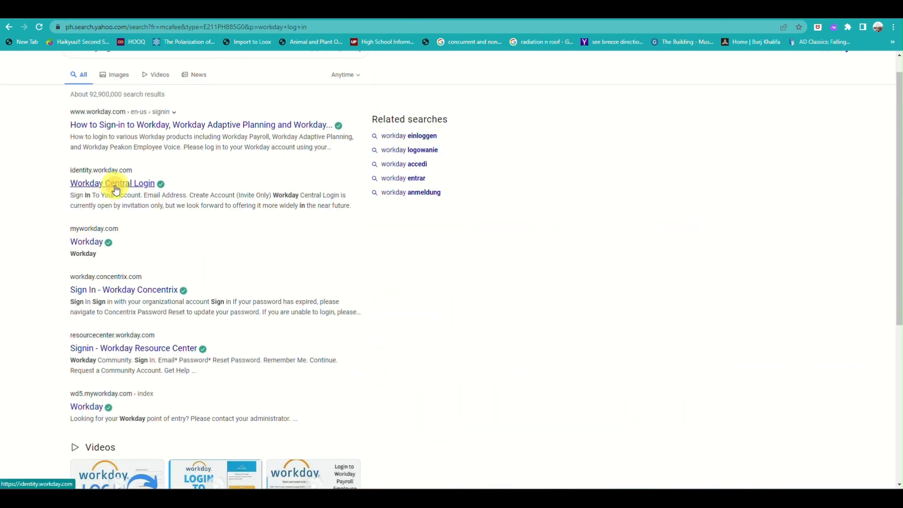
# Open the Workday Central Login result from the Yahoo search list
pyautogui.click(112, 184)
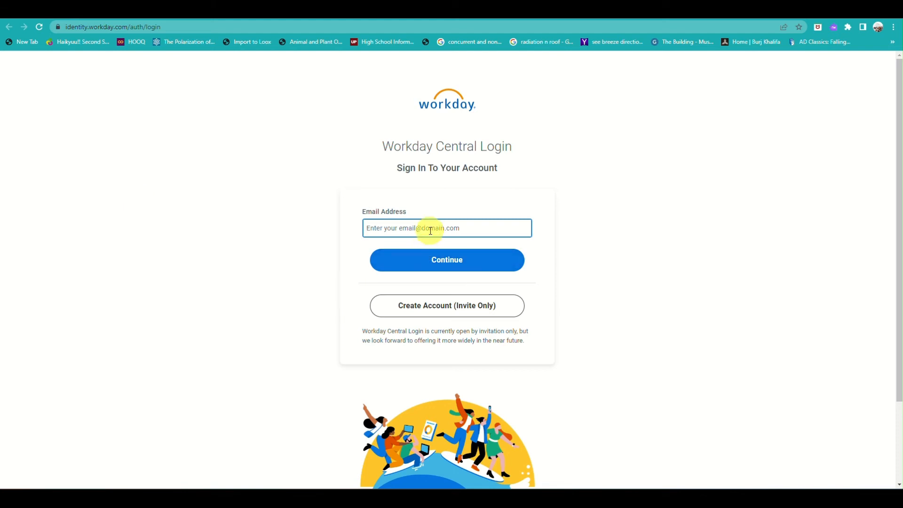
pyautogui.scroll(-3)
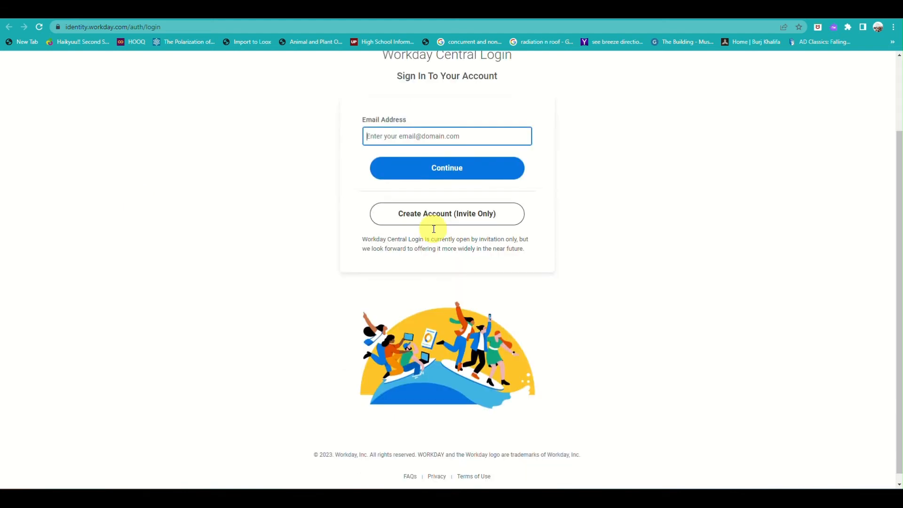
pyautogui.click(446, 214)
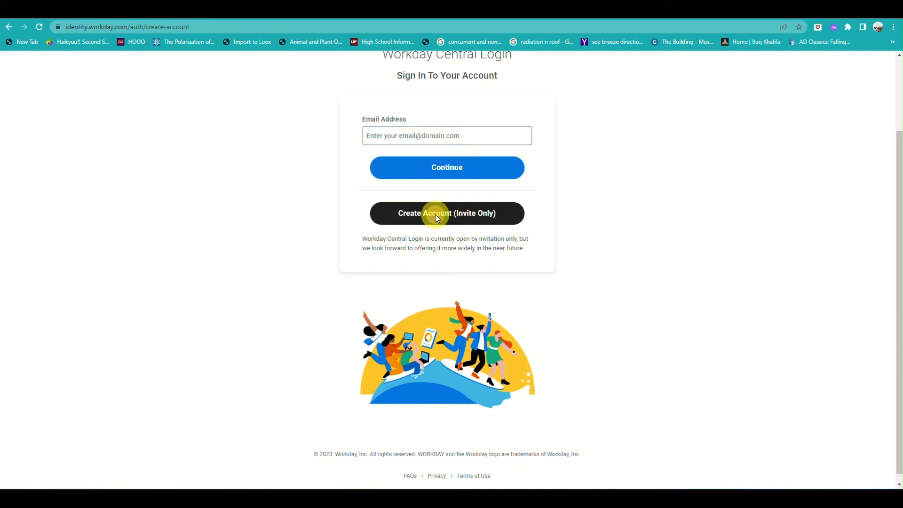
pyautogui.click(446, 214)
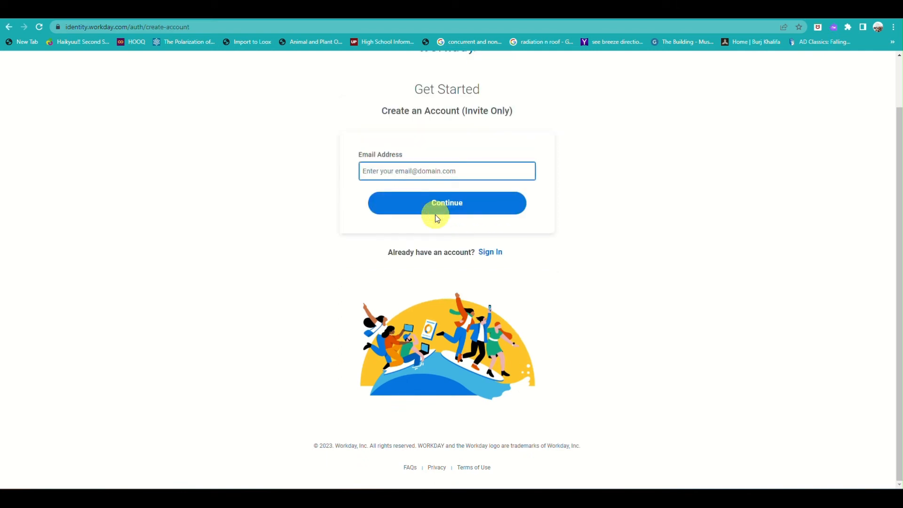
pyautogui.click(446, 170)
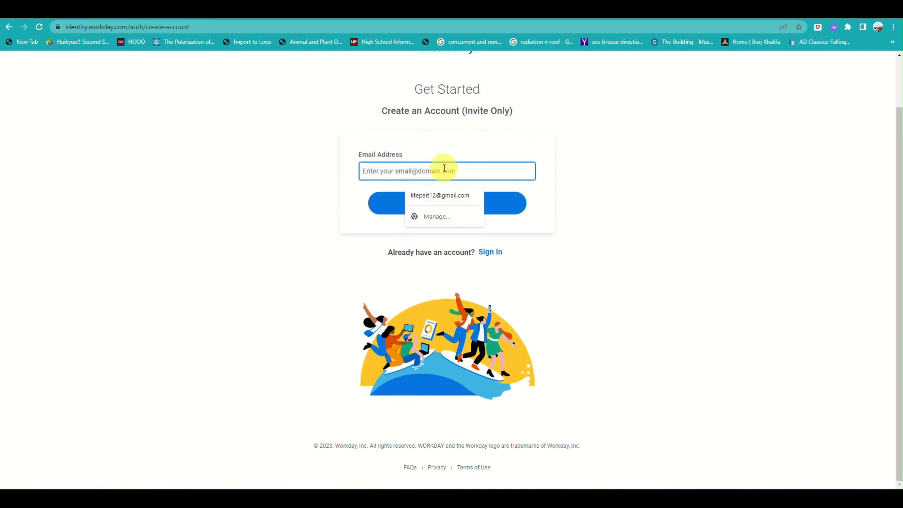
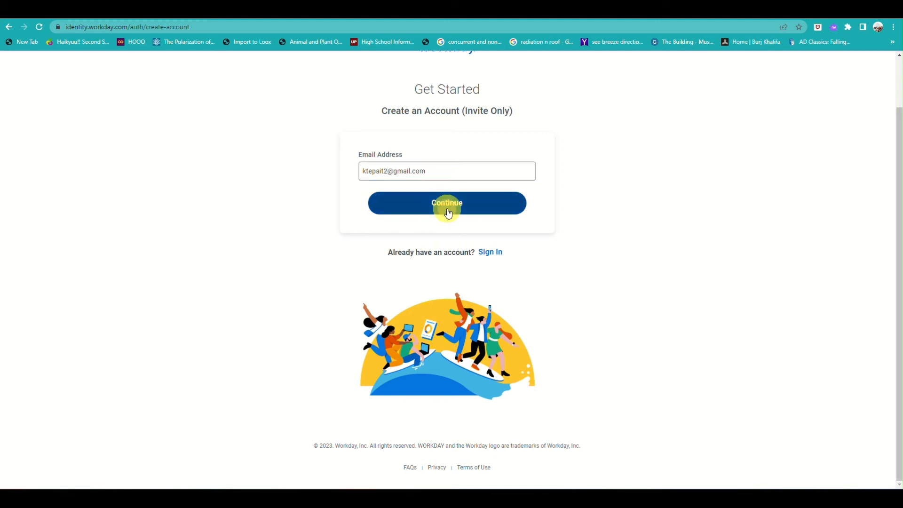
pyautogui.click(446, 204)
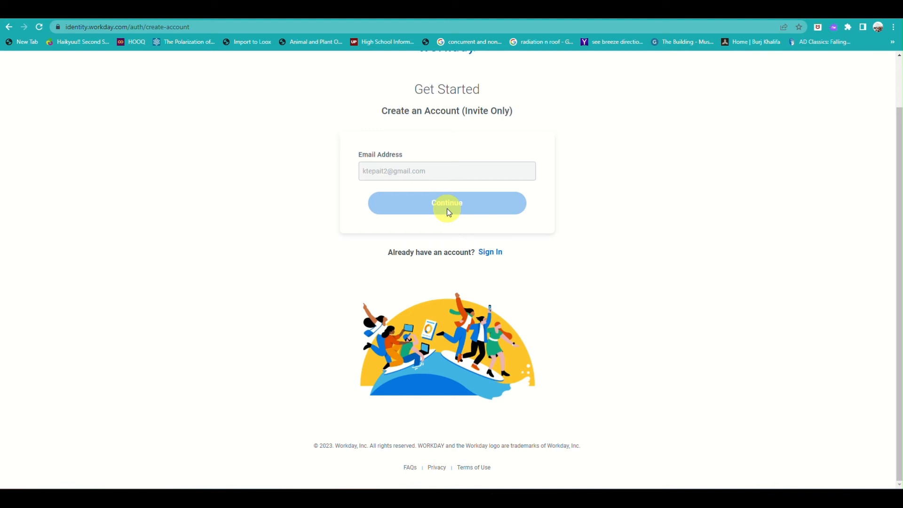
pyautogui.click(446, 203)
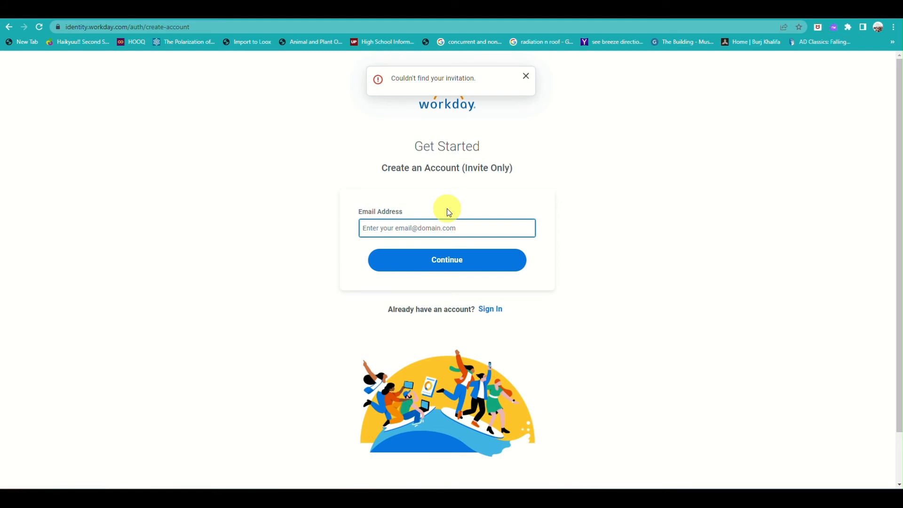
pyautogui.click(525, 75)
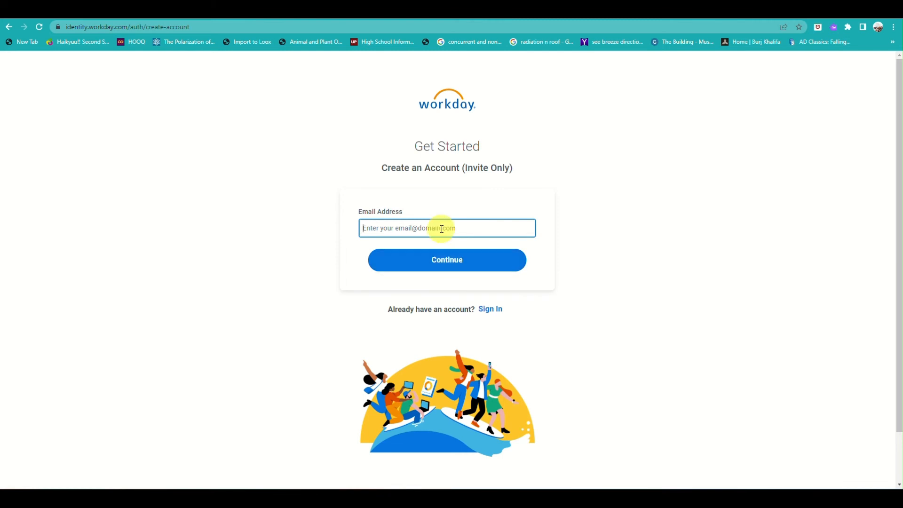
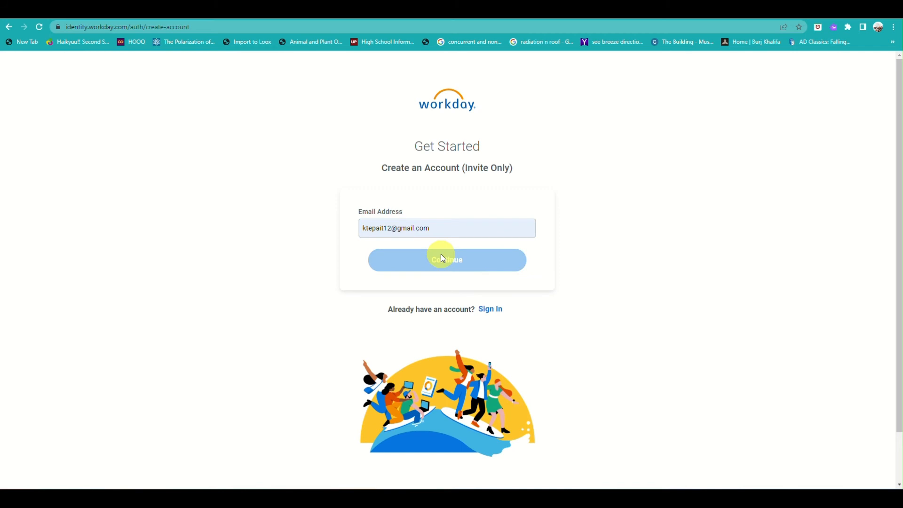
pyautogui.click(446, 259)
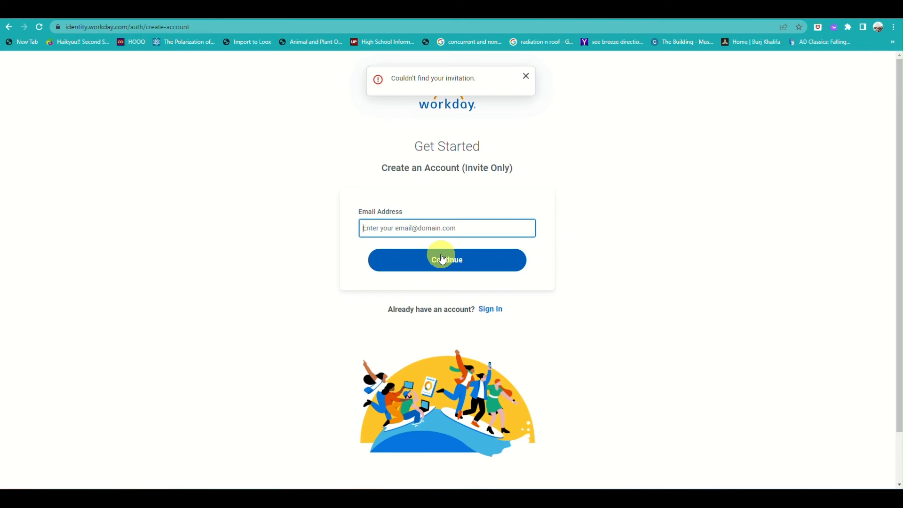
pyautogui.click(525, 76)
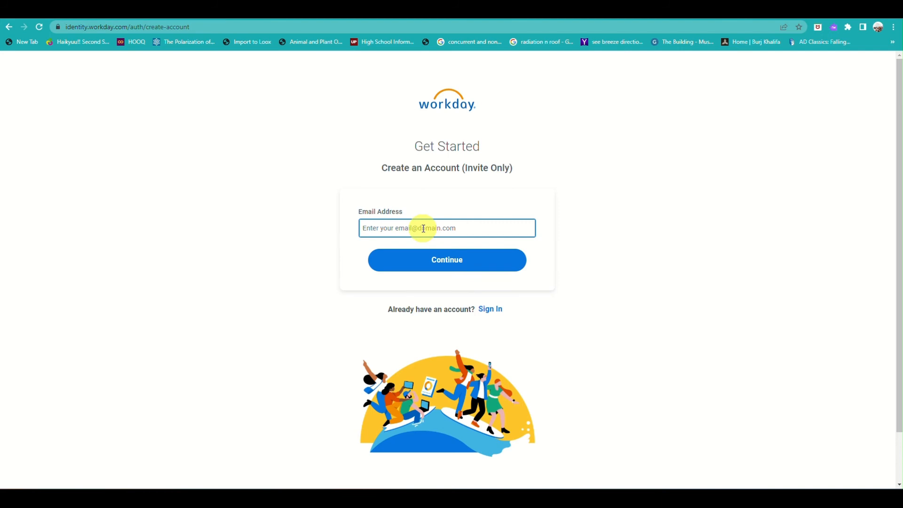
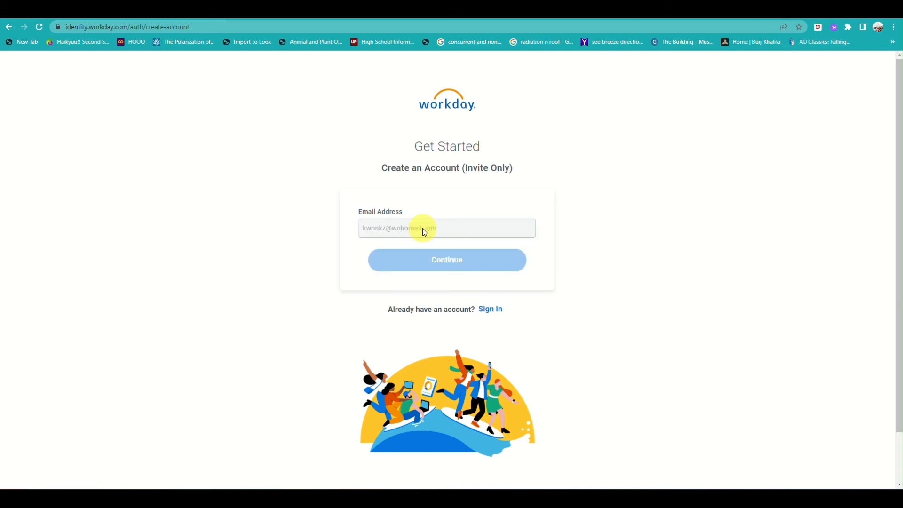
pyautogui.click(446, 259)
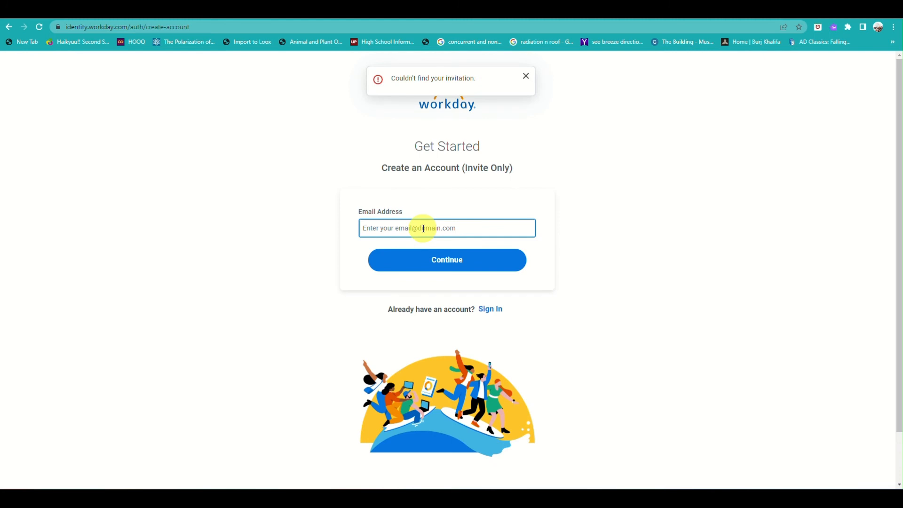
pyautogui.moveTo(546, 88)
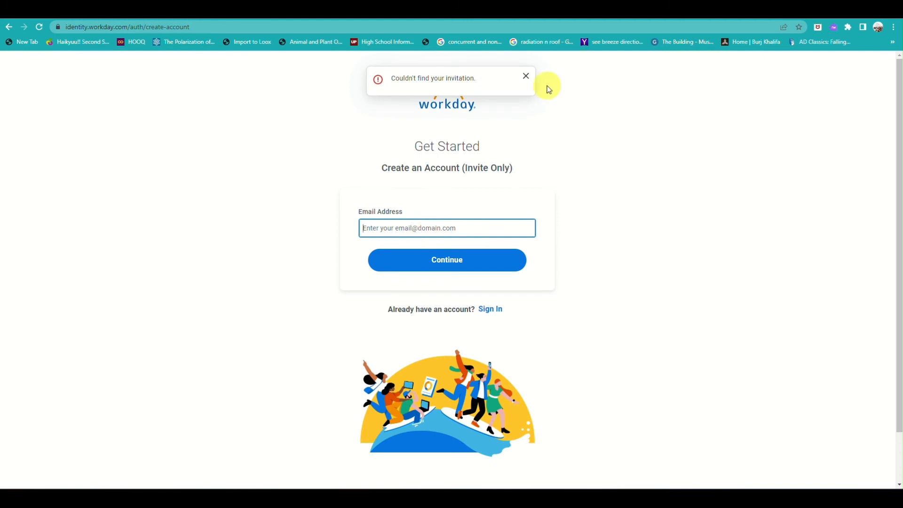
pyautogui.click(525, 75)
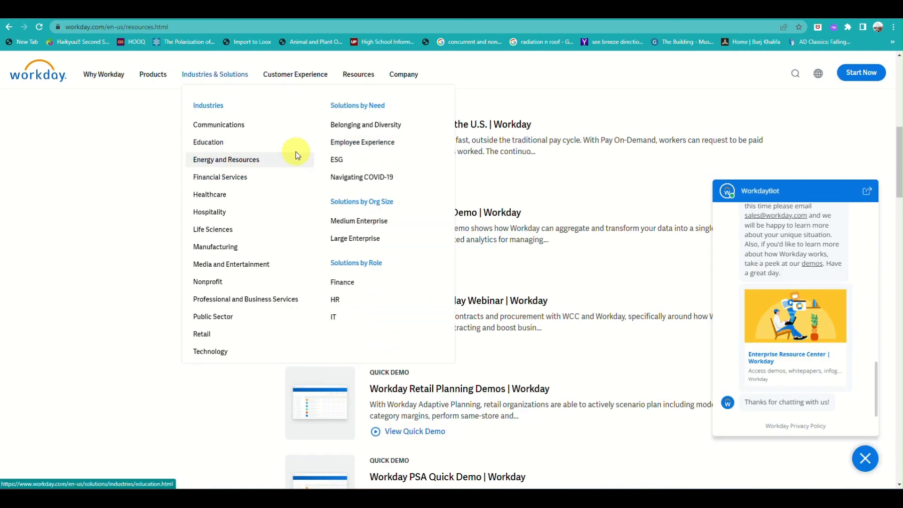
# Scroll through the Products menu's Get Started and Get More lists, including Payroll and Talent Management
pyautogui.scroll(-3)
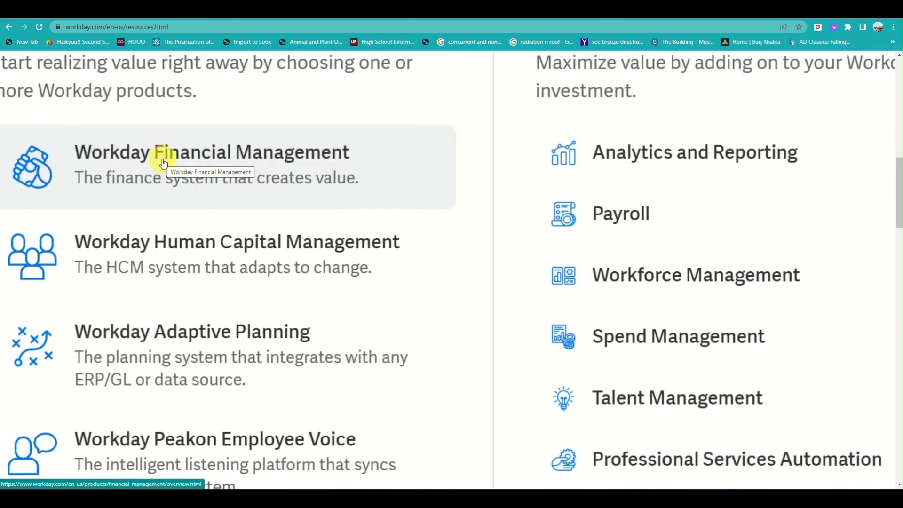
pyautogui.scroll(3)
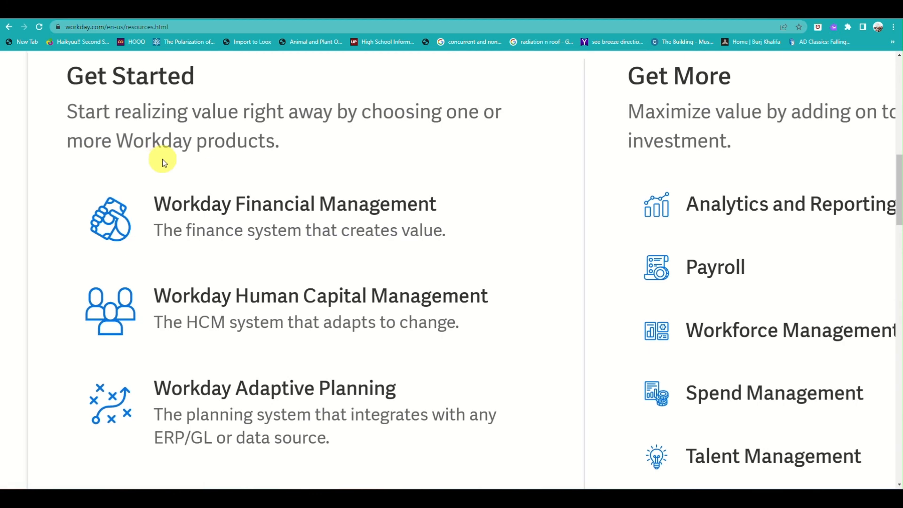
pyautogui.scroll(-3)
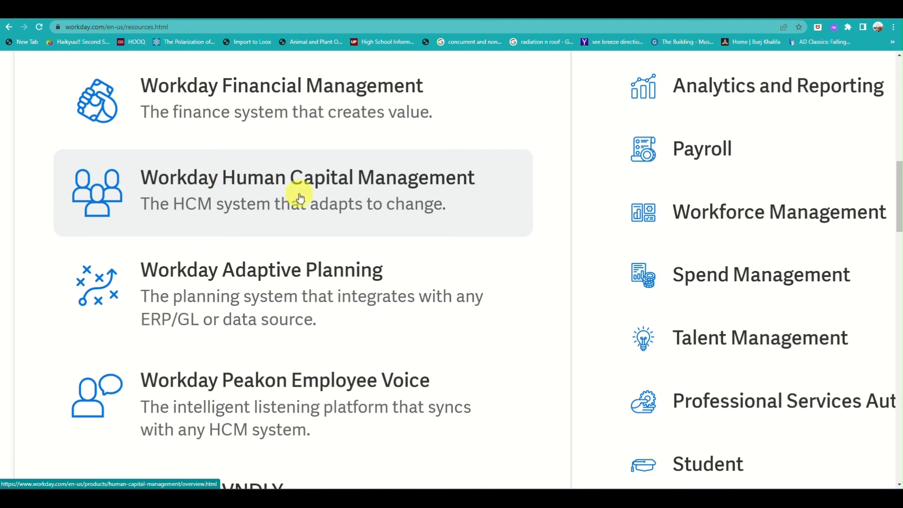
pyautogui.scroll(-3)
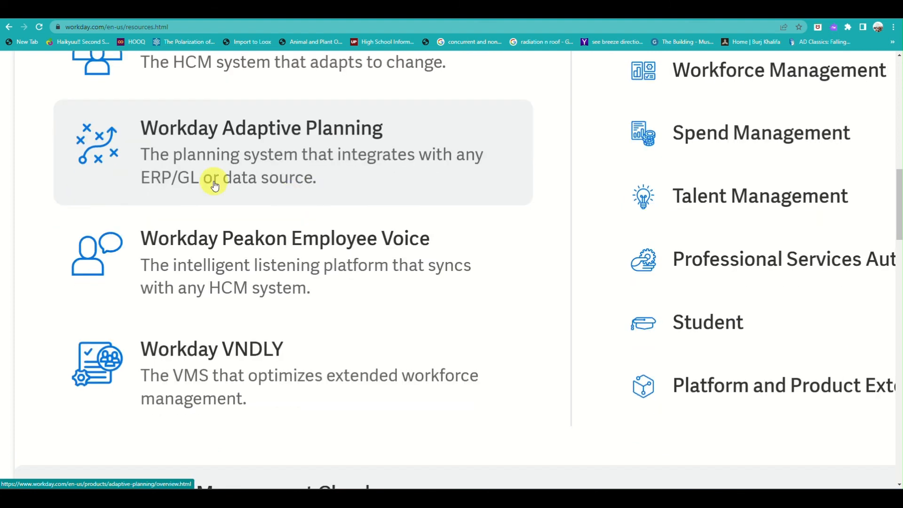
pyautogui.scroll(-3)
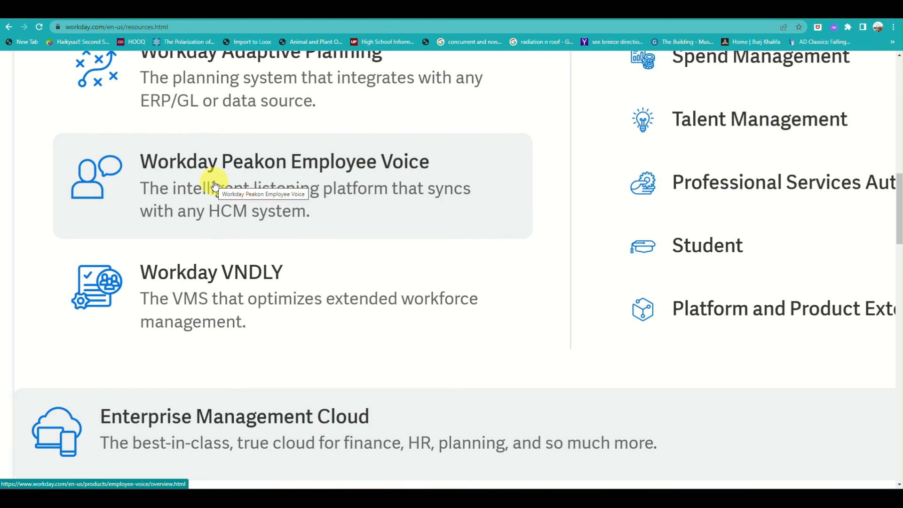
pyautogui.scroll(-3)
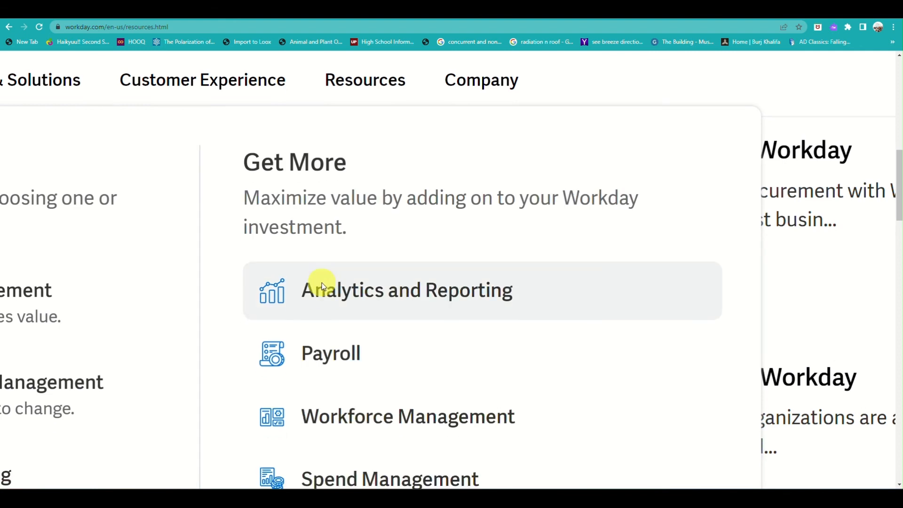
pyautogui.scroll(-3)
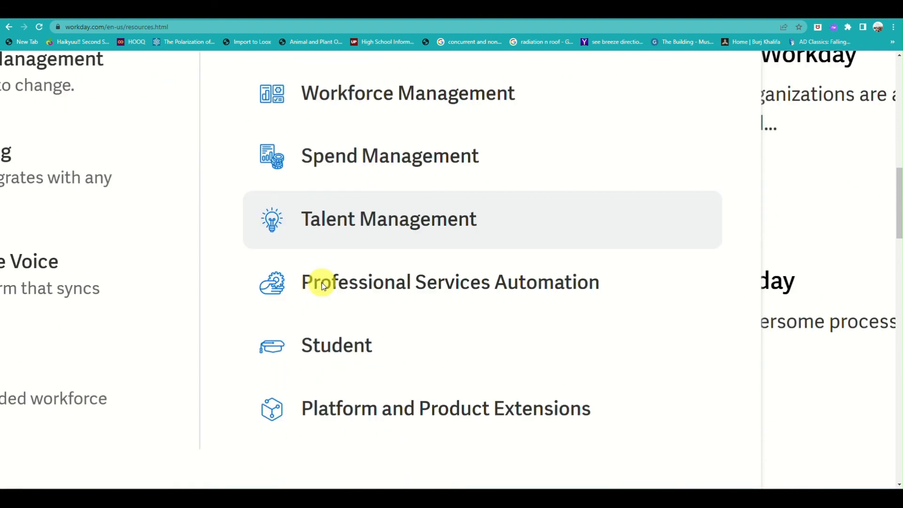
pyautogui.scroll(-3)
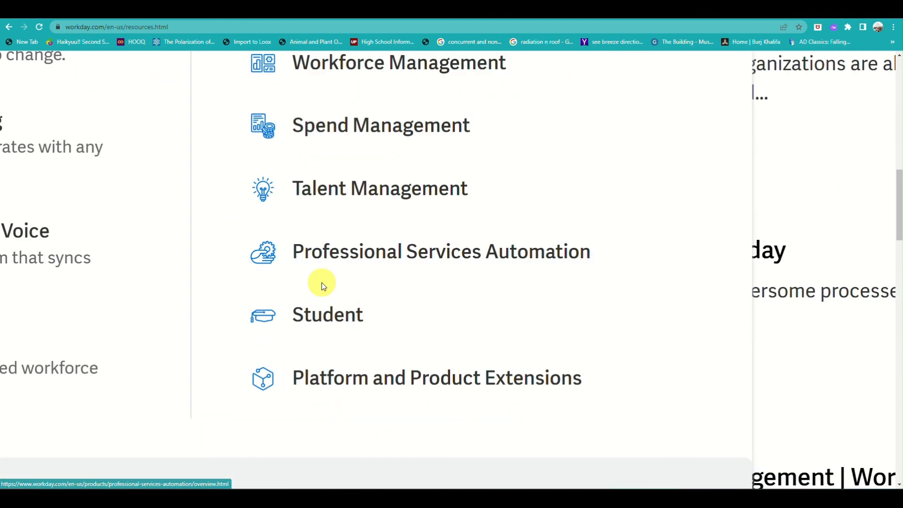
pyautogui.scroll(-3)
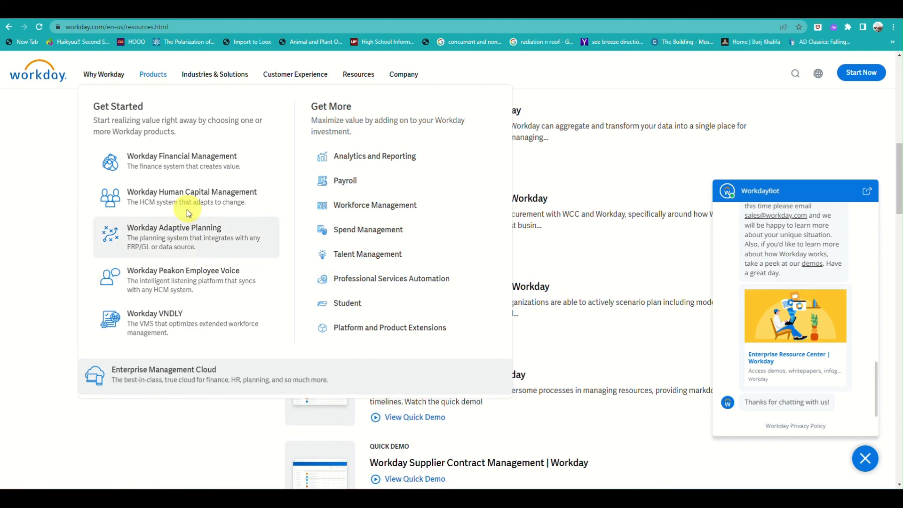
# Show the Industries & Solutions menu listing industries and solutions by need, size and role
pyautogui.click(215, 73)
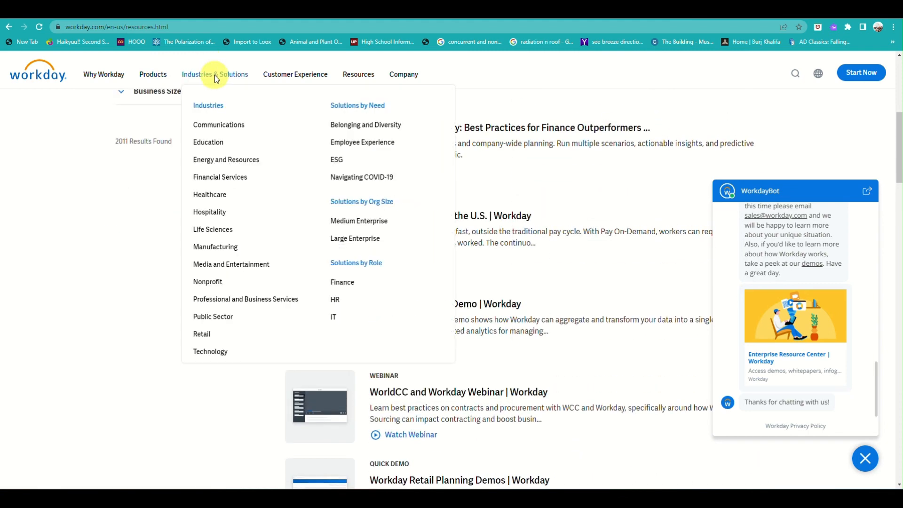
pyautogui.moveTo(225, 160)
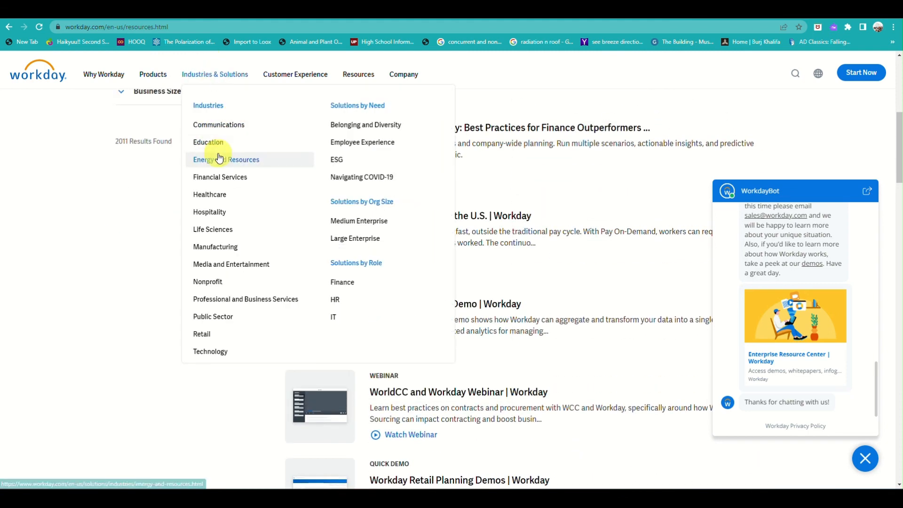
pyautogui.moveTo(233, 229)
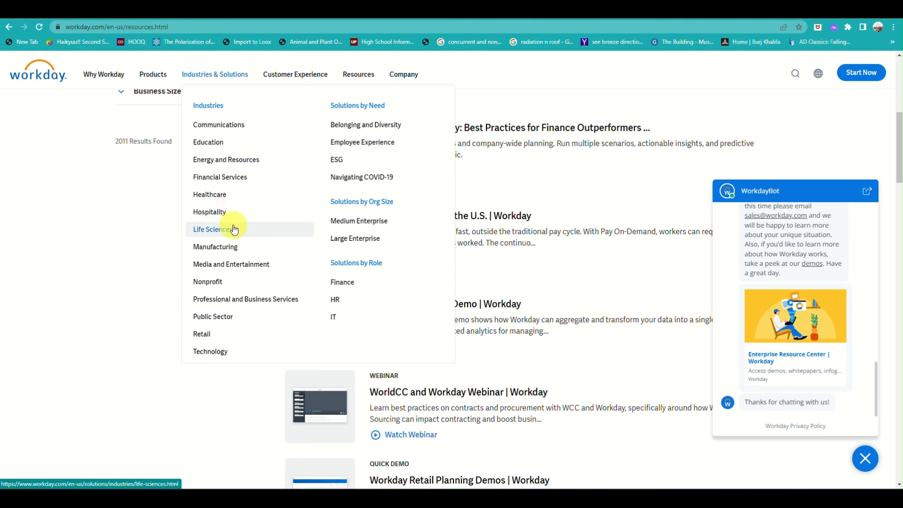
pyautogui.moveTo(241, 316)
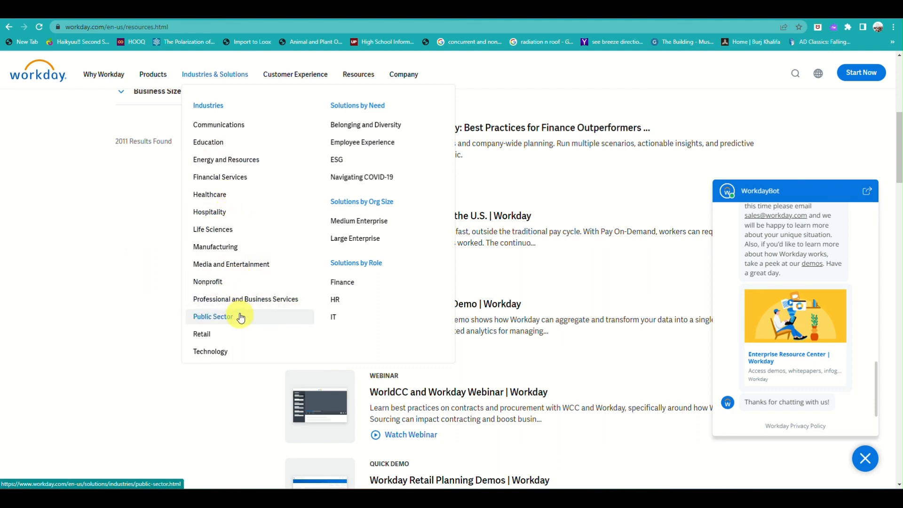
pyautogui.moveTo(365, 124)
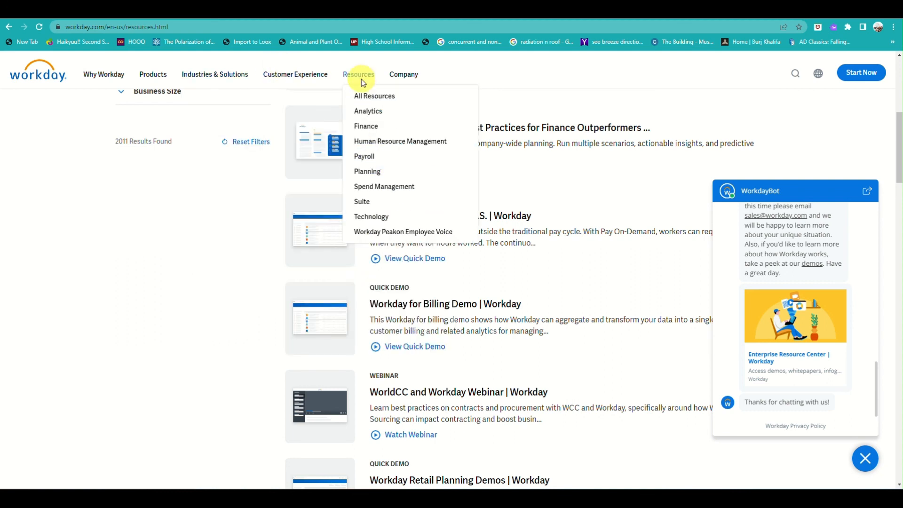
pyautogui.moveTo(371, 217)
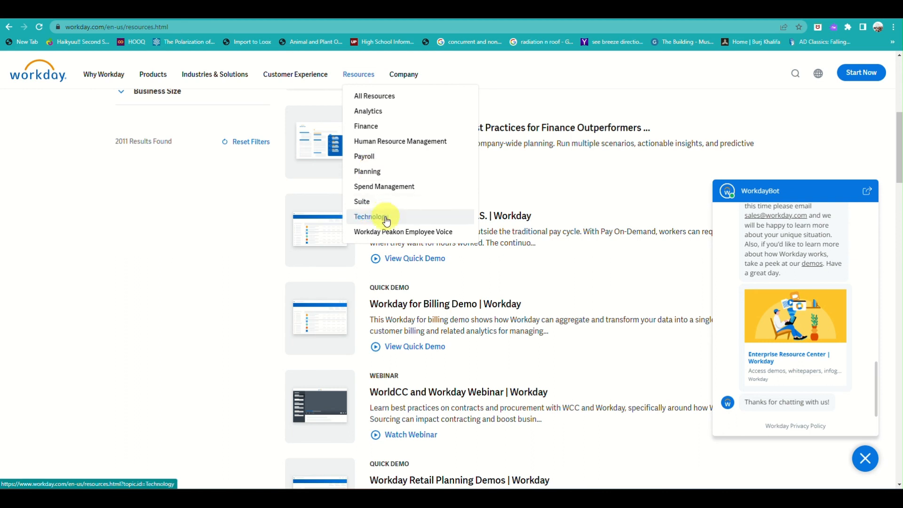
pyautogui.moveTo(365, 79)
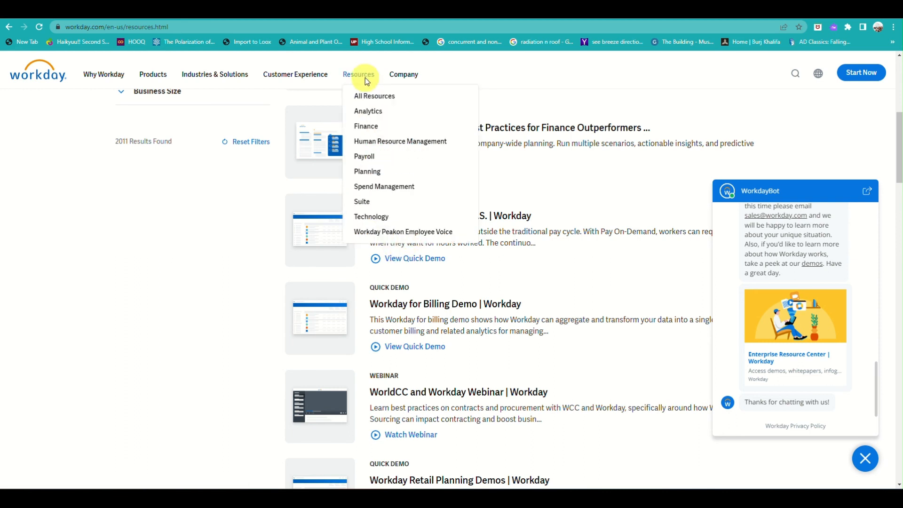
pyautogui.moveTo(384, 186)
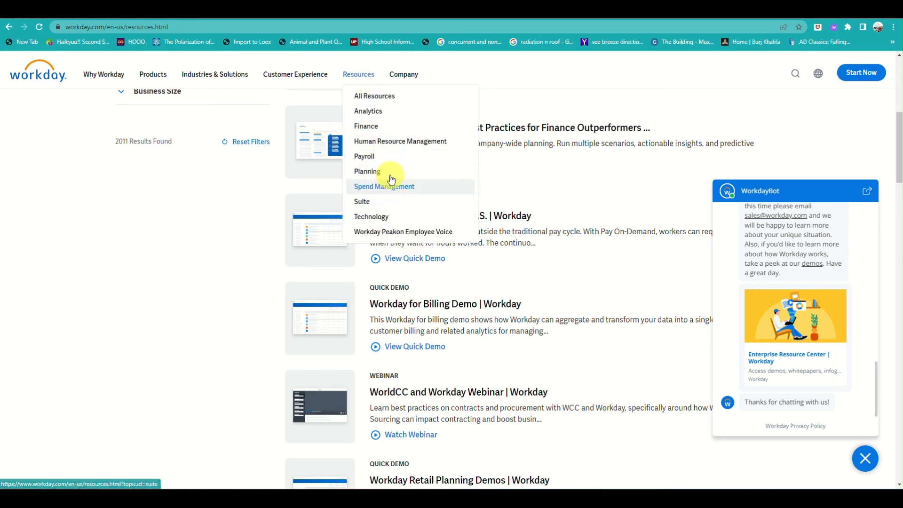
# Dismiss the Resources dropdown and scroll back to the enterprise resource center heading with 2011 results
pyautogui.click(404, 74)
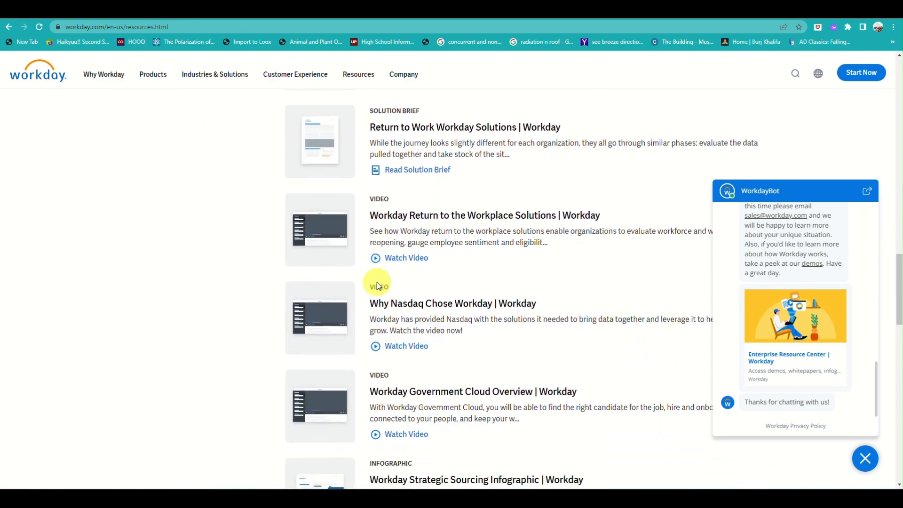
pyautogui.scroll(3)
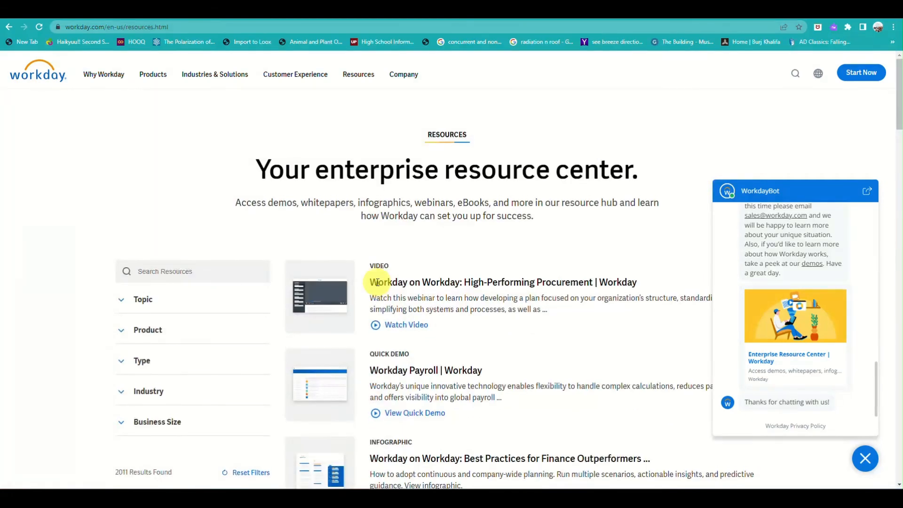